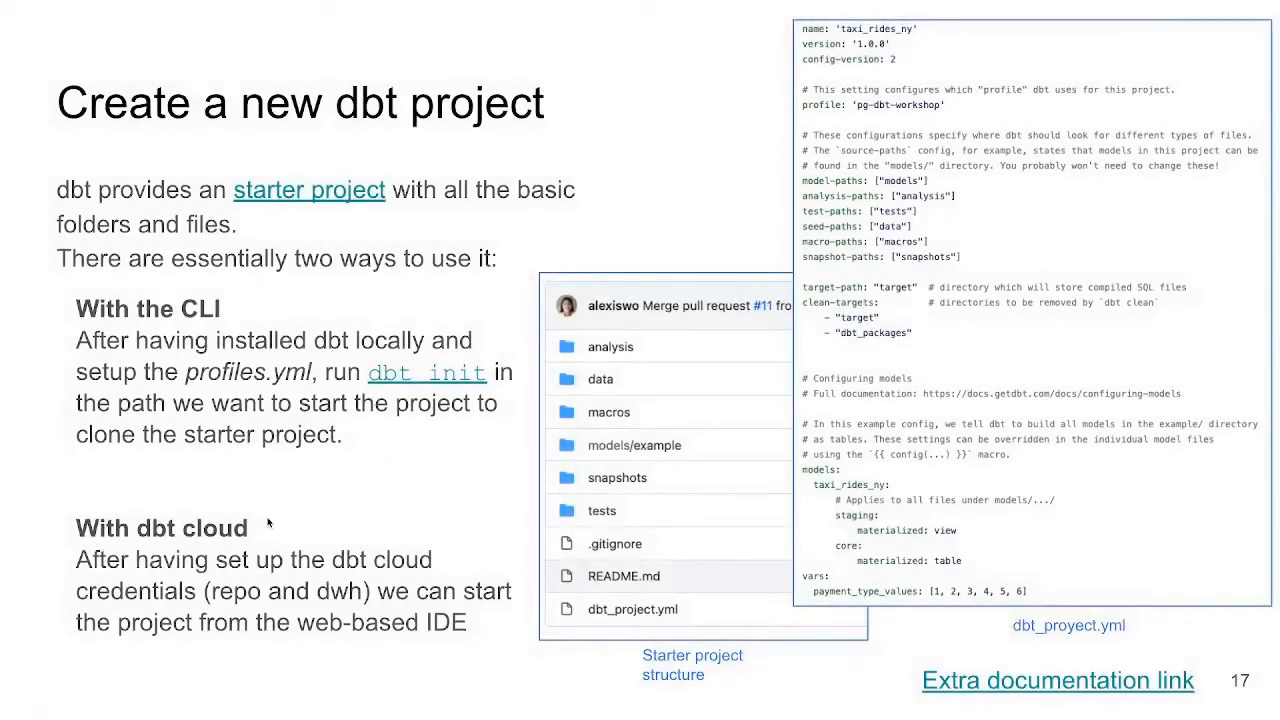
pyautogui.moveTo(298, 524)
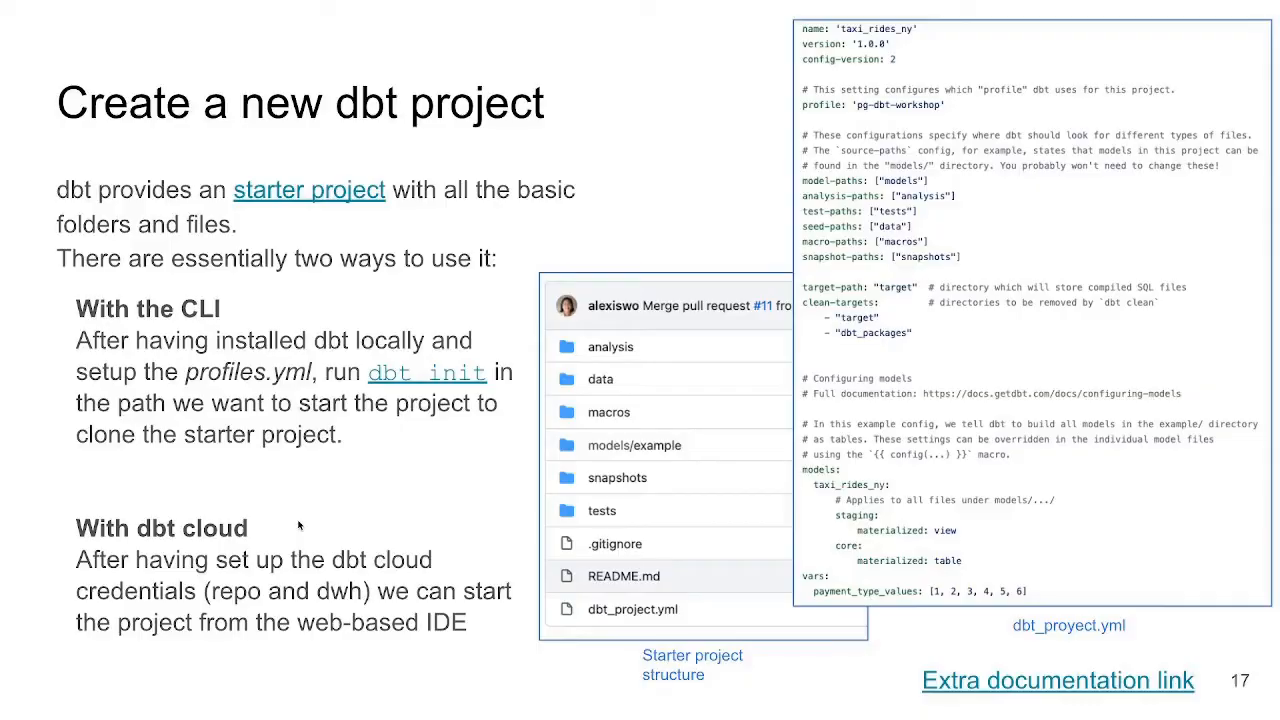
pyautogui.moveTo(316, 420)
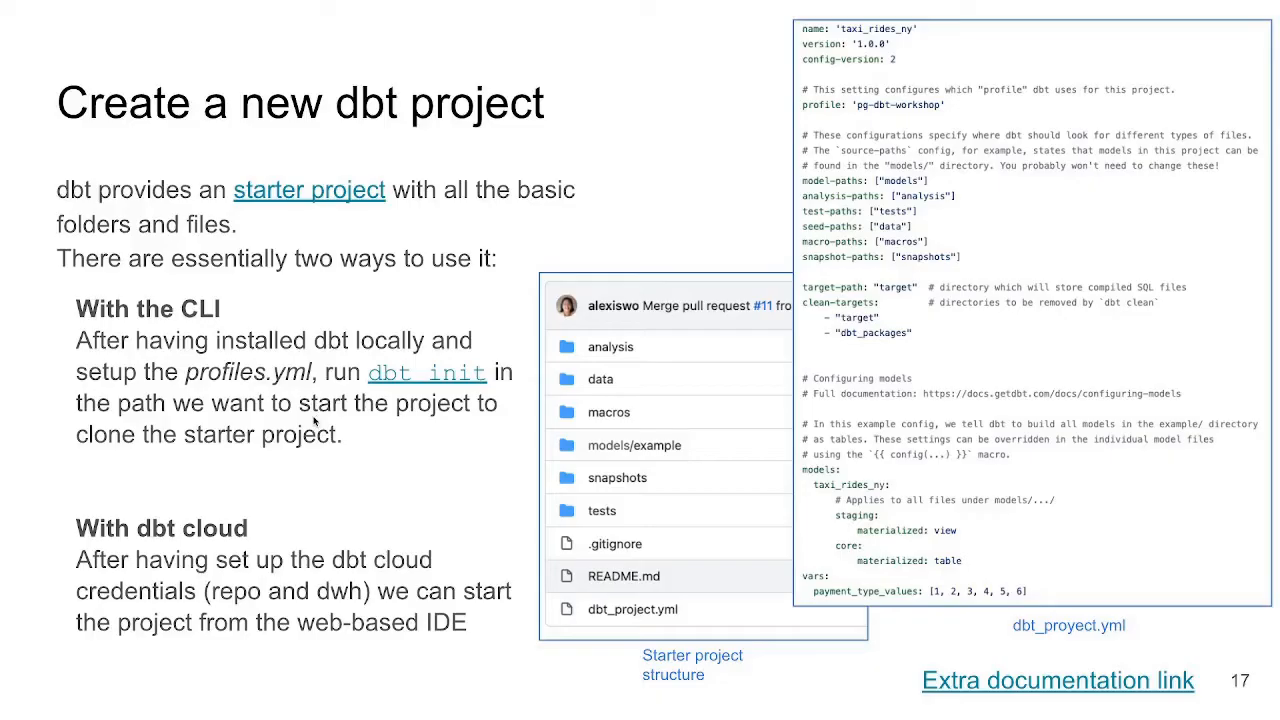
pyautogui.moveTo(284, 212)
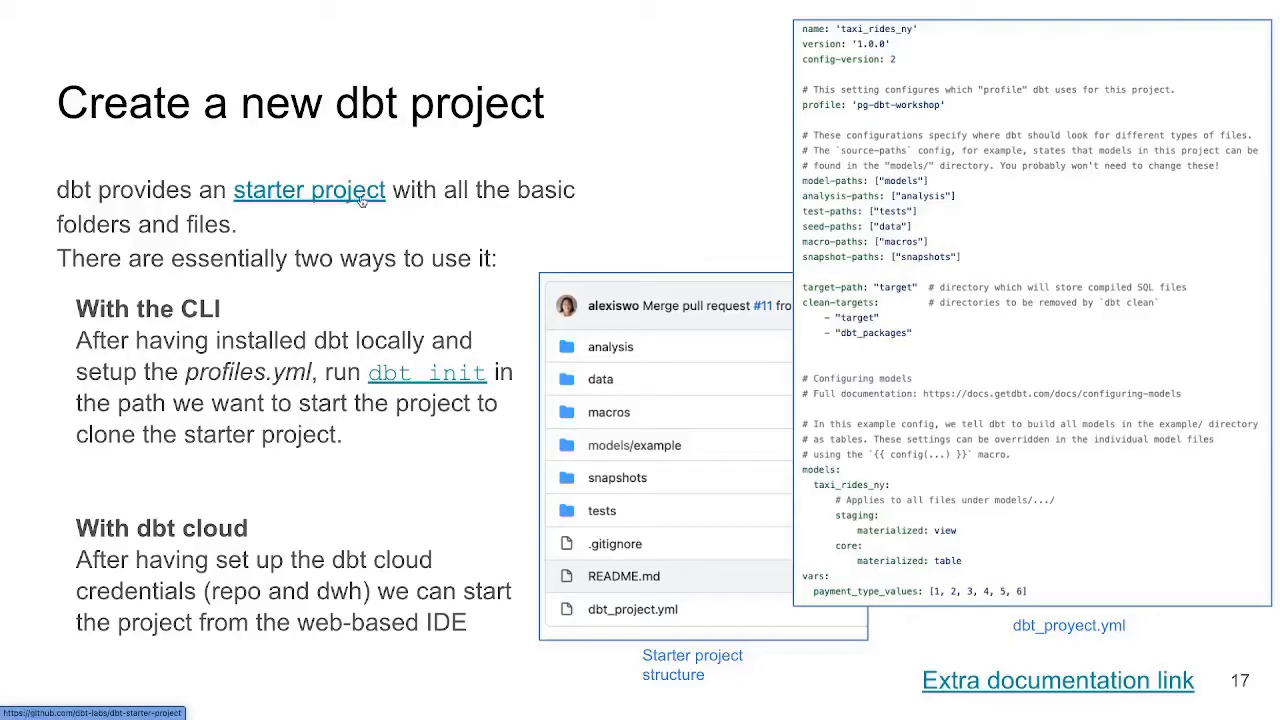
pyautogui.moveTo(684, 350)
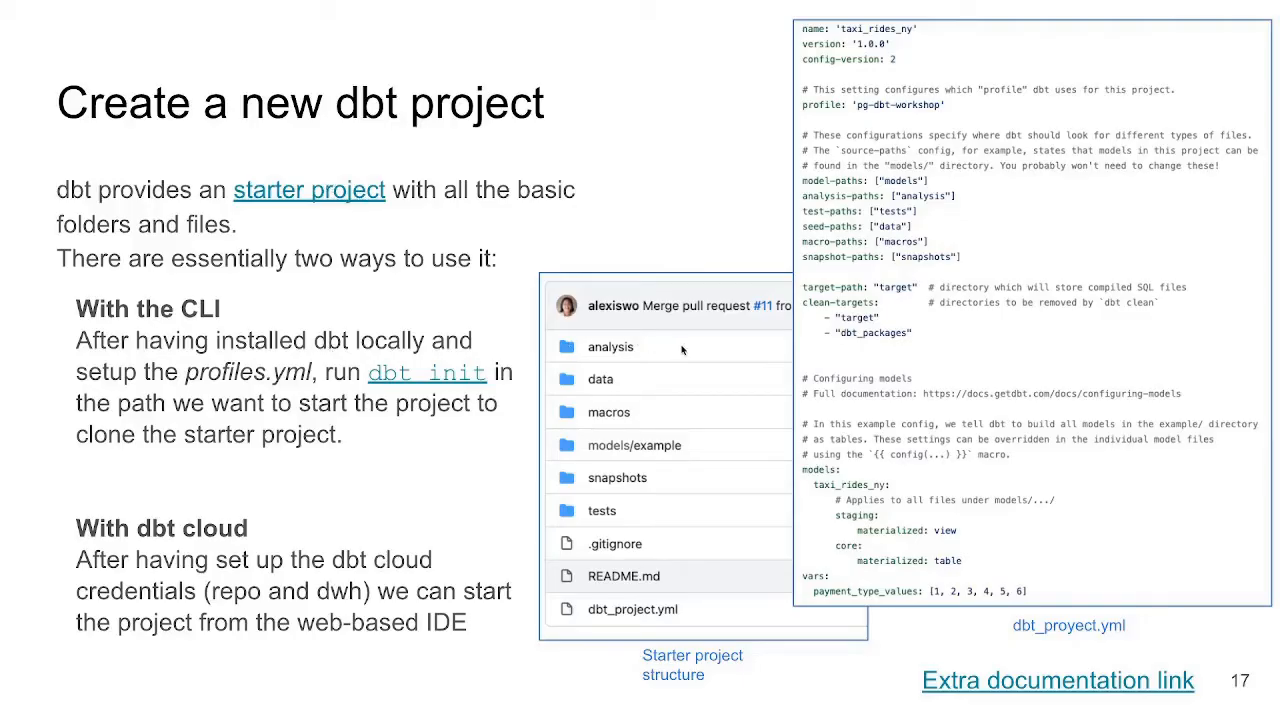
pyautogui.moveTo(658, 480)
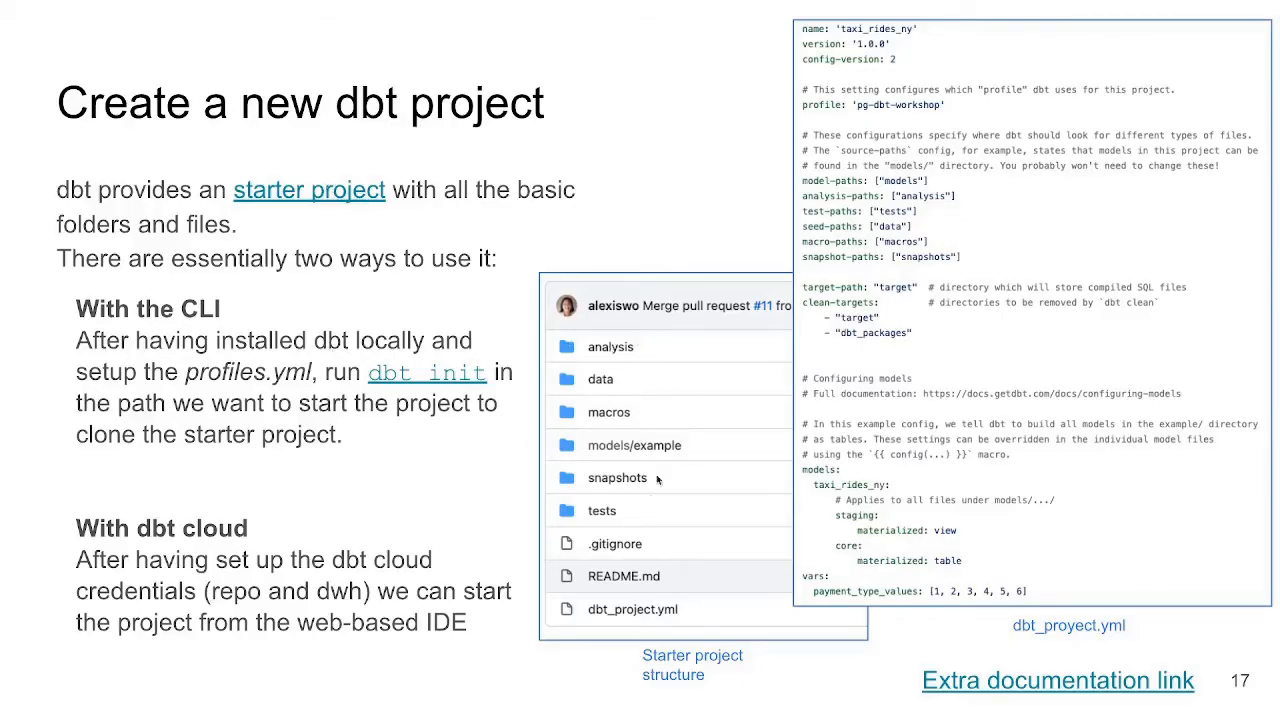
pyautogui.moveTo(684, 480)
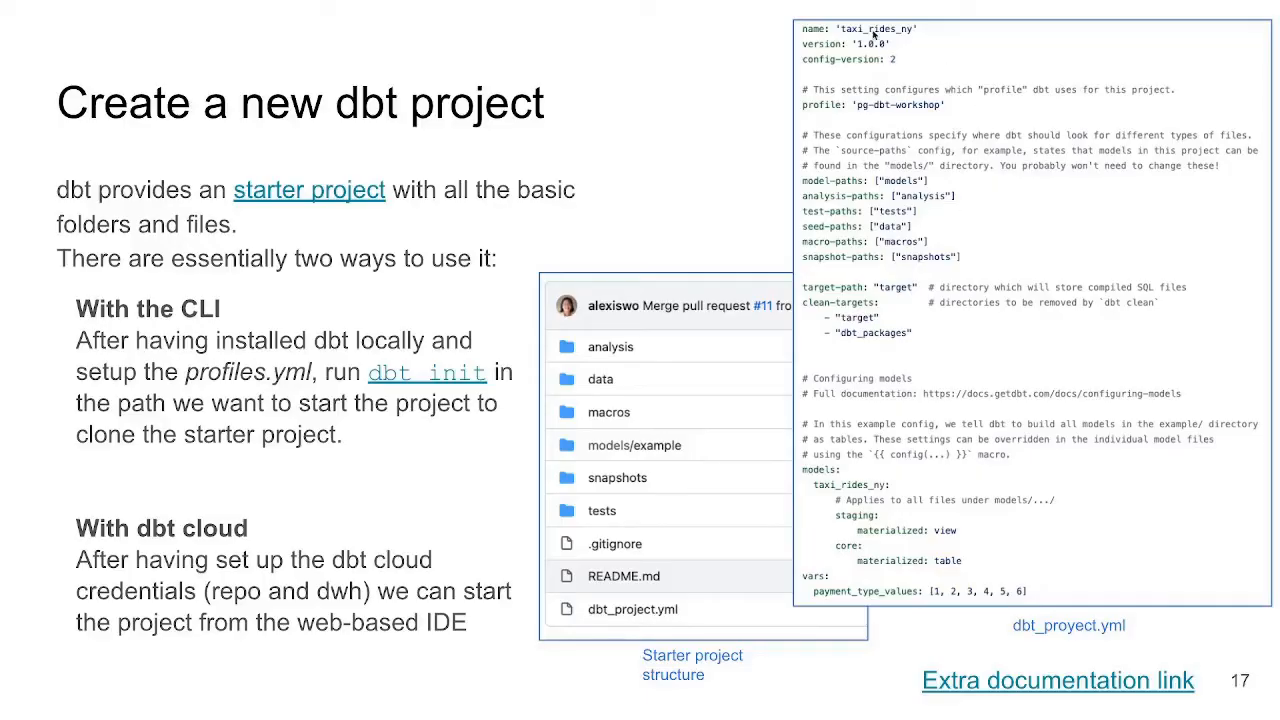
pyautogui.moveTo(844, 36)
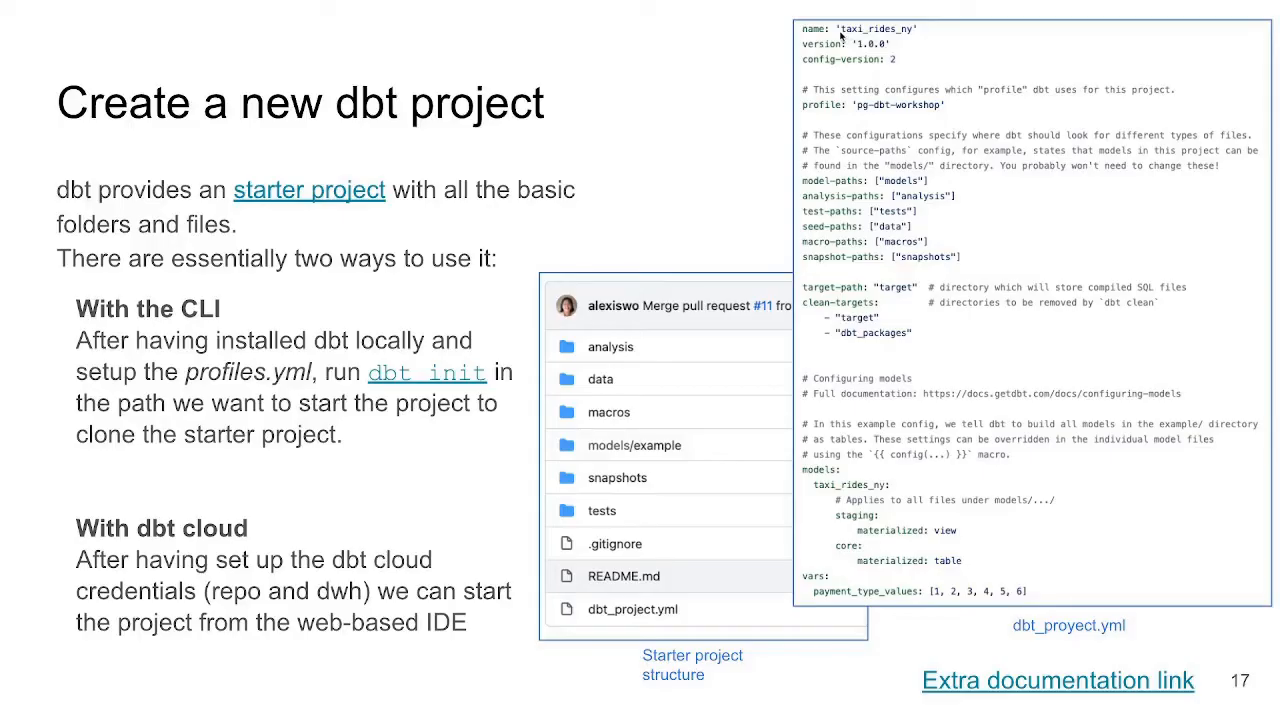
pyautogui.moveTo(872, 118)
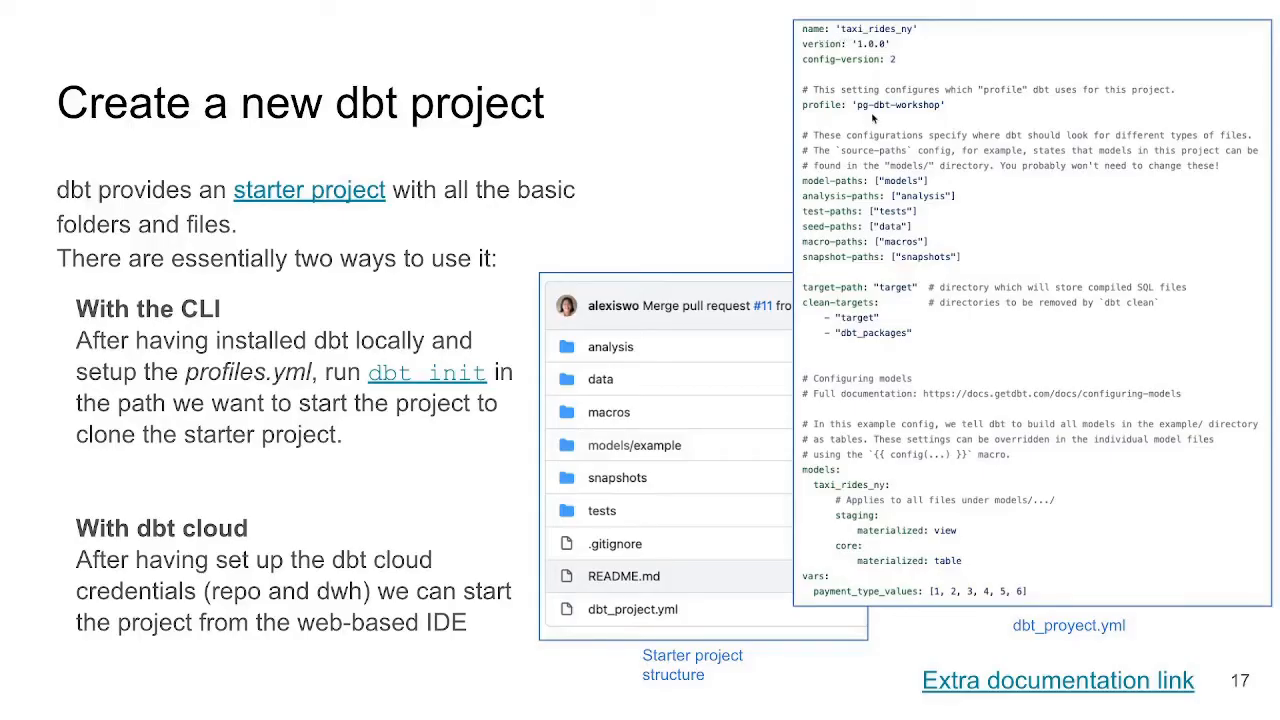
pyautogui.moveTo(904, 112)
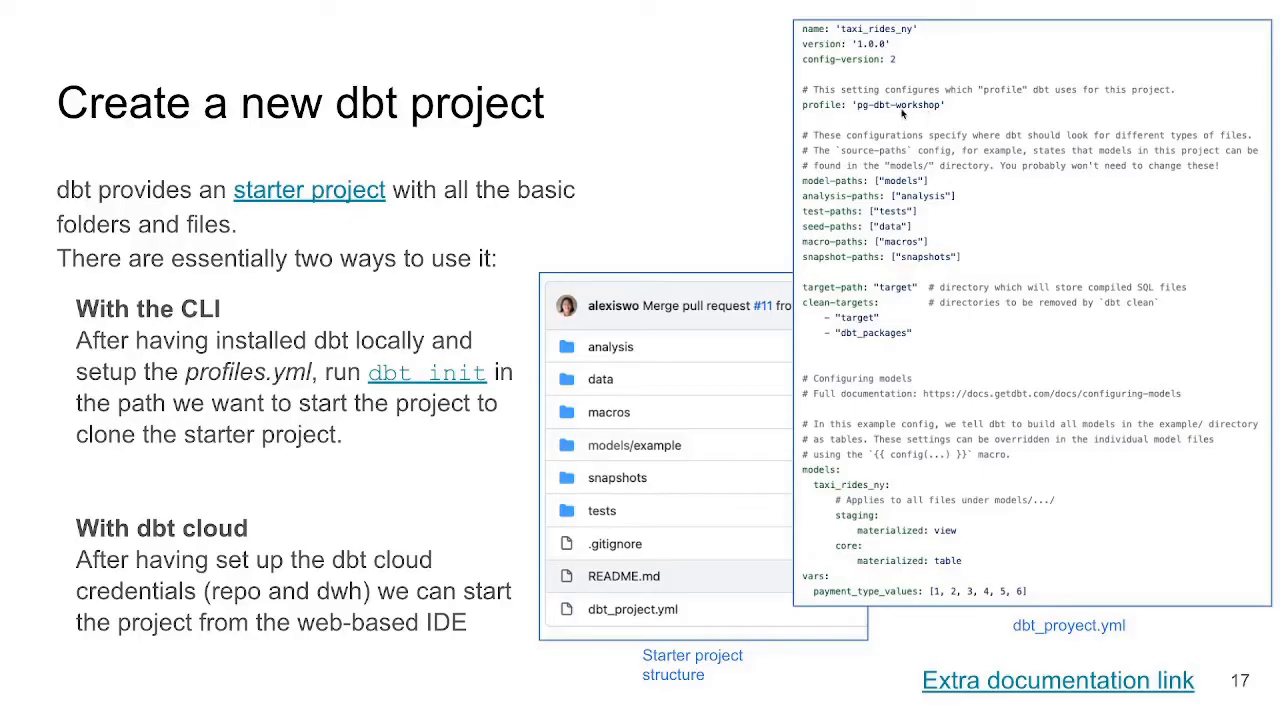
pyautogui.moveTo(920, 108)
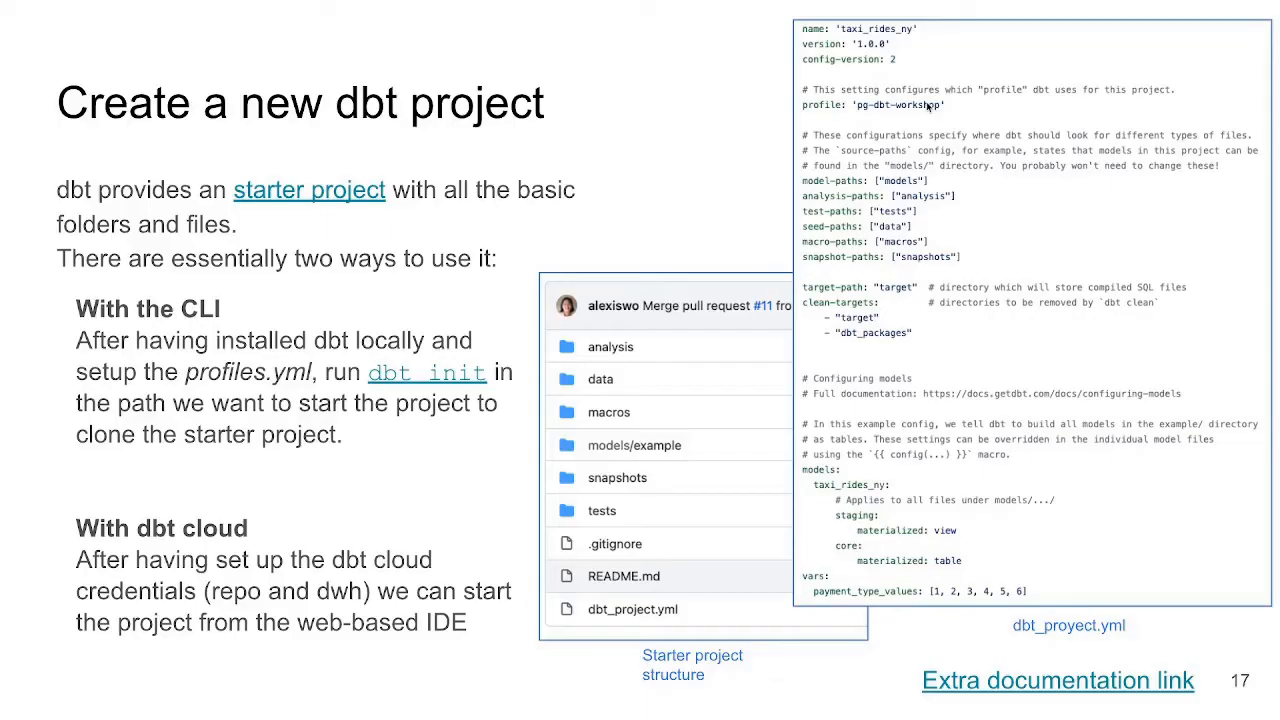
pyautogui.moveTo(926, 108)
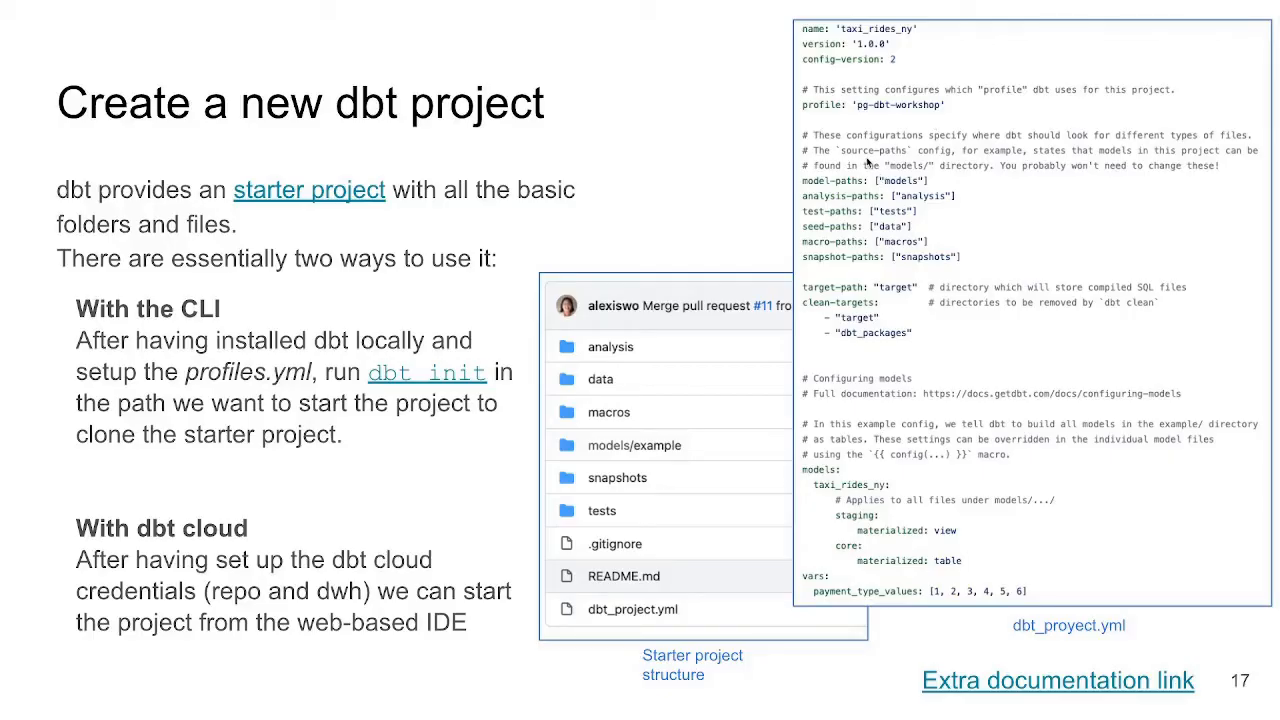
pyautogui.moveTo(868, 162)
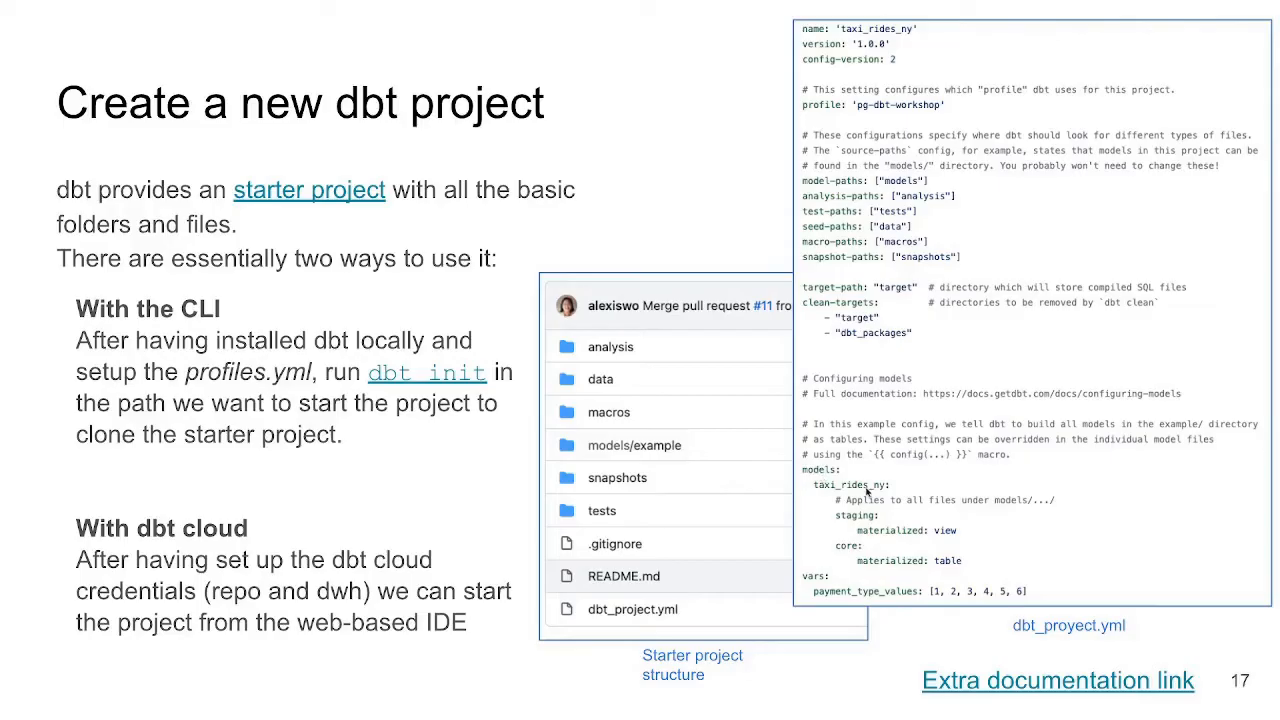
pyautogui.moveTo(872, 556)
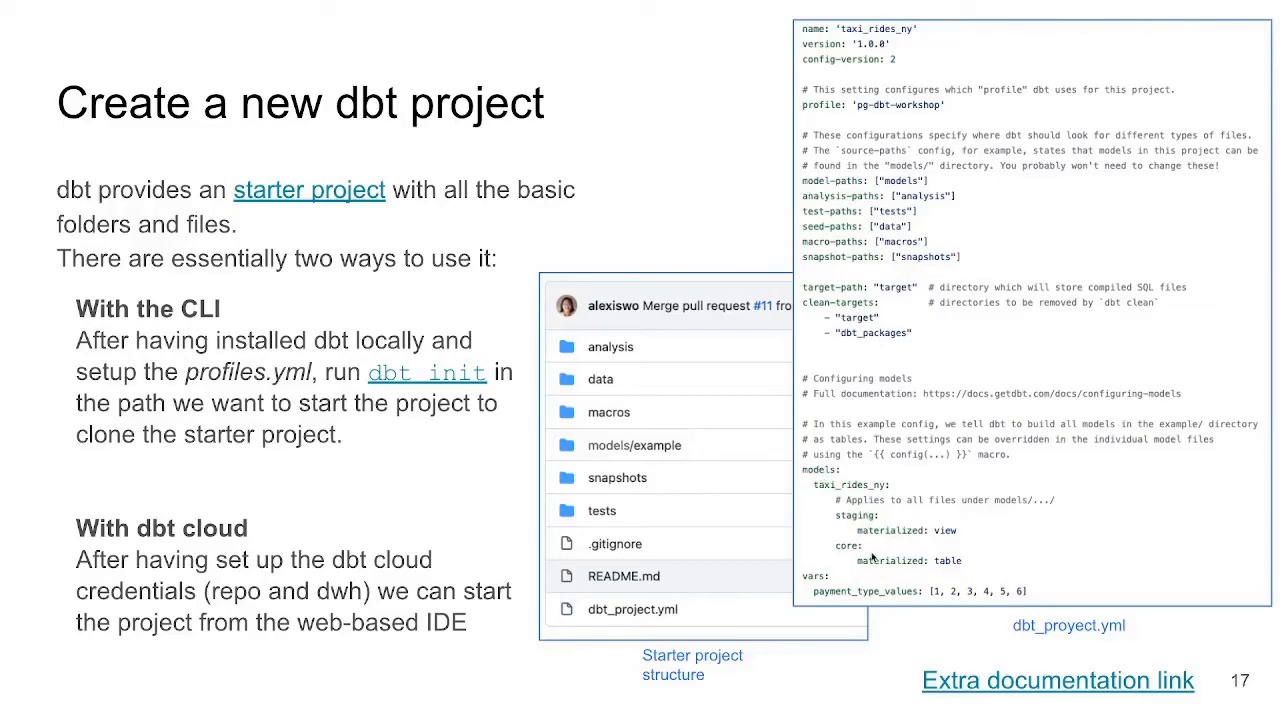
pyautogui.moveTo(944, 536)
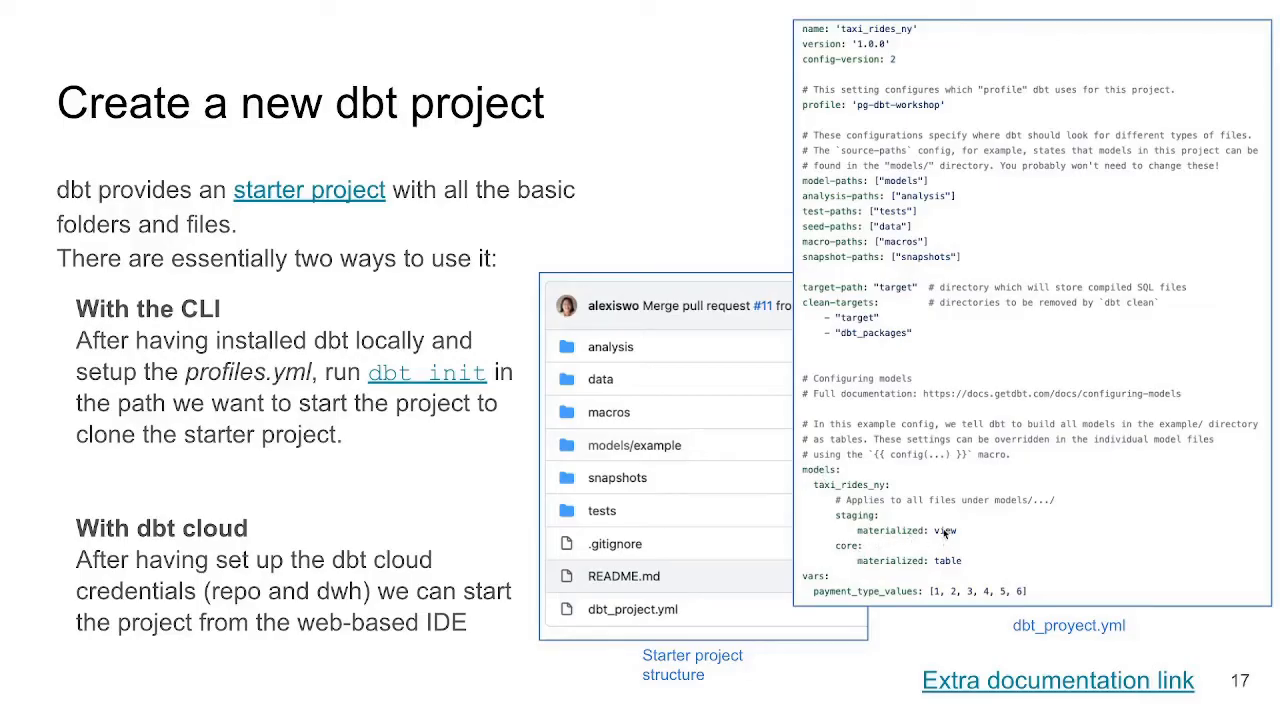
pyautogui.moveTo(948, 572)
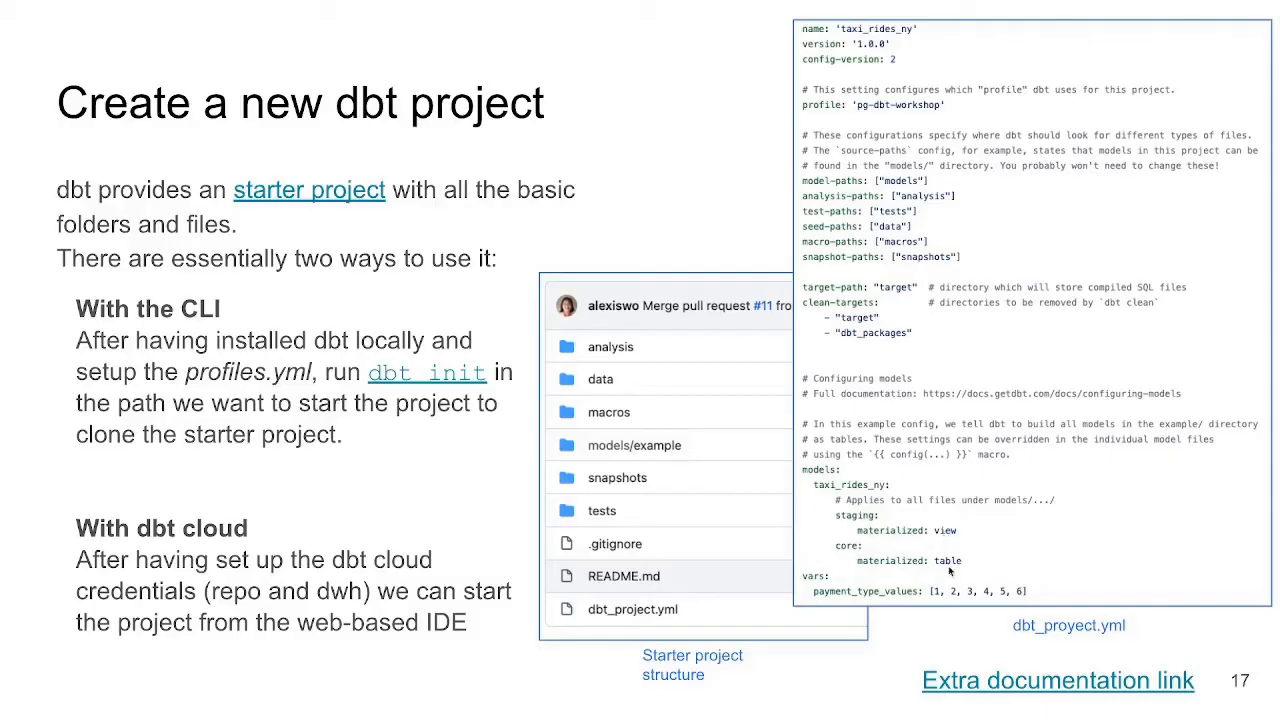
pyautogui.moveTo(924, 564)
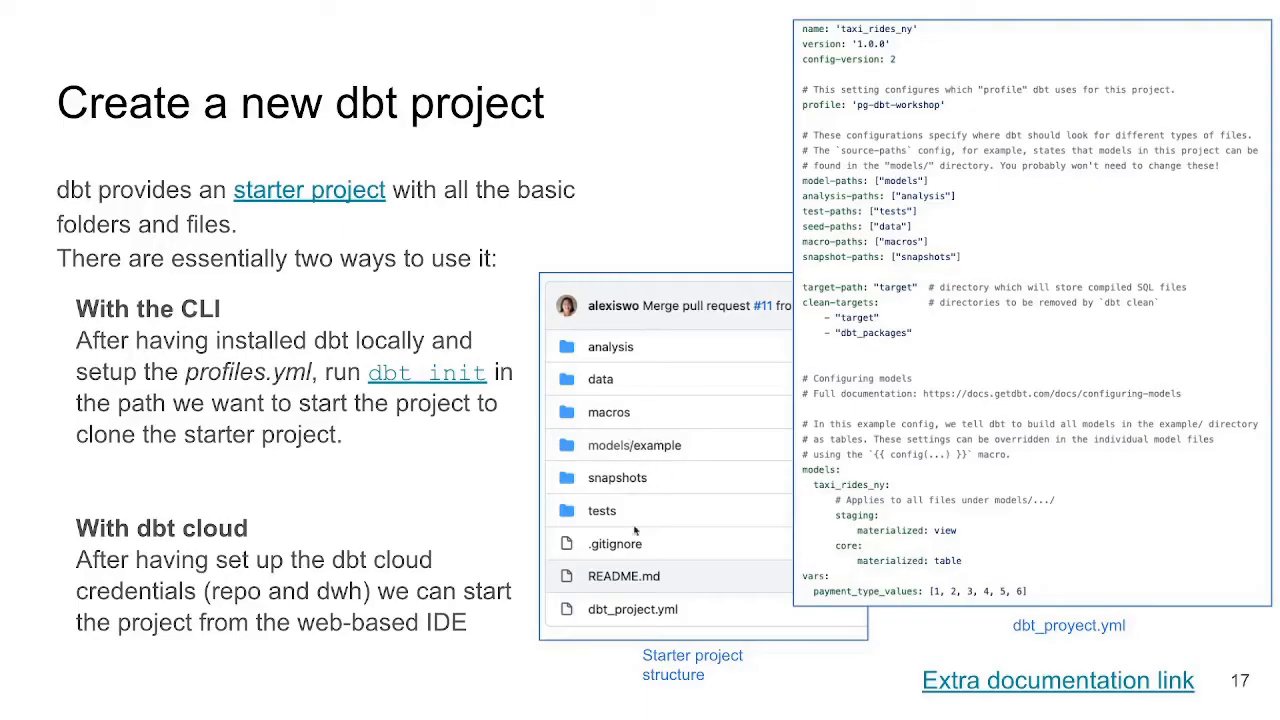
pyautogui.moveTo(628, 578)
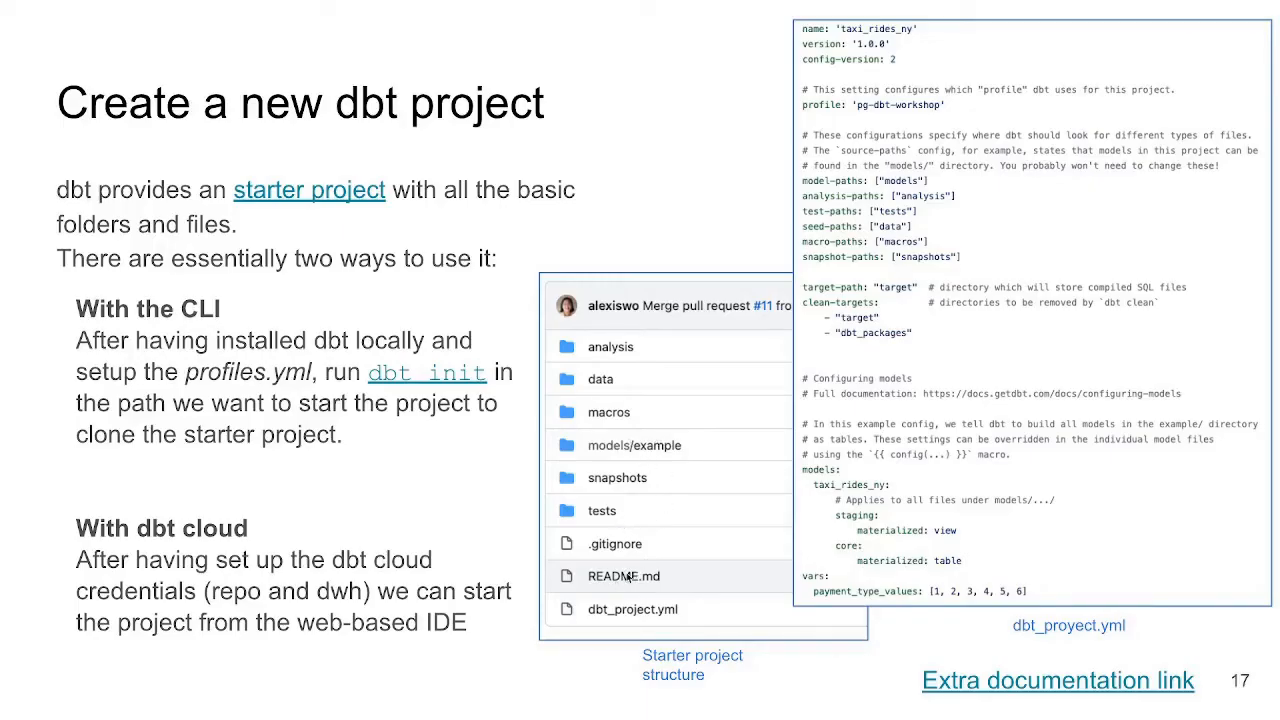
pyautogui.moveTo(684, 596)
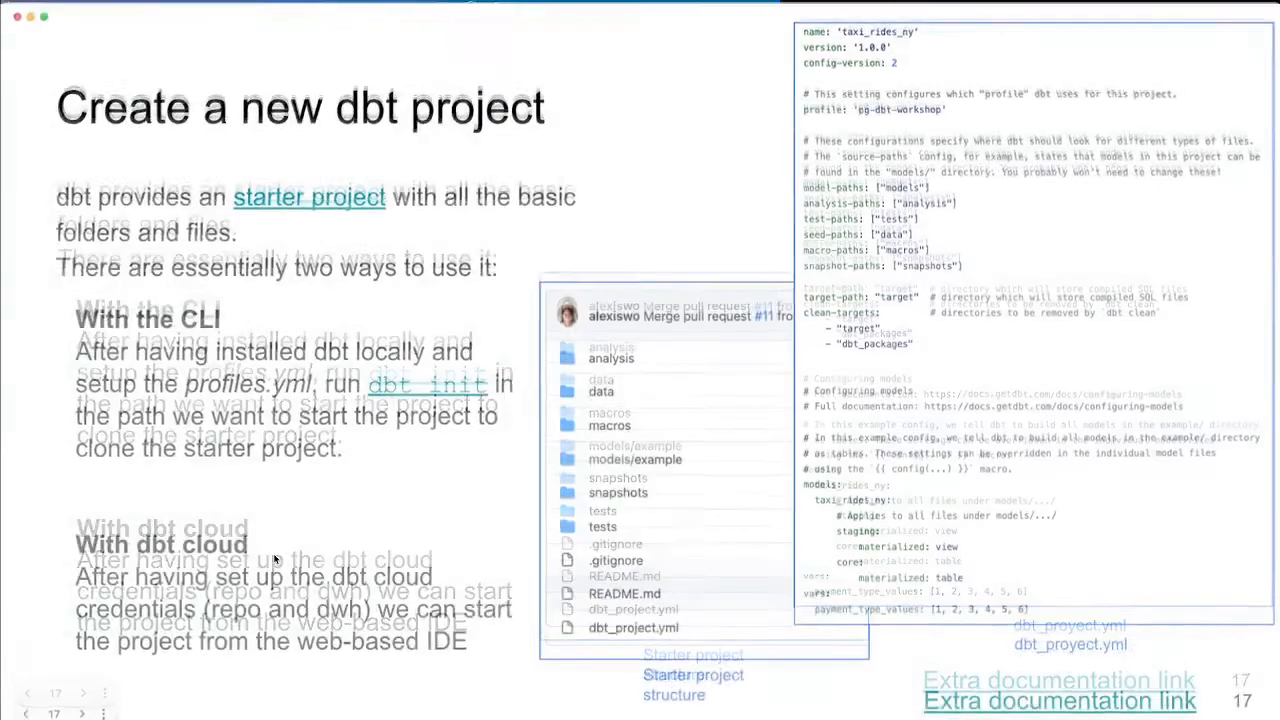
# Step: Exit the full-screen slideshow back to the Google Slides editor
pyautogui.press('Escape')
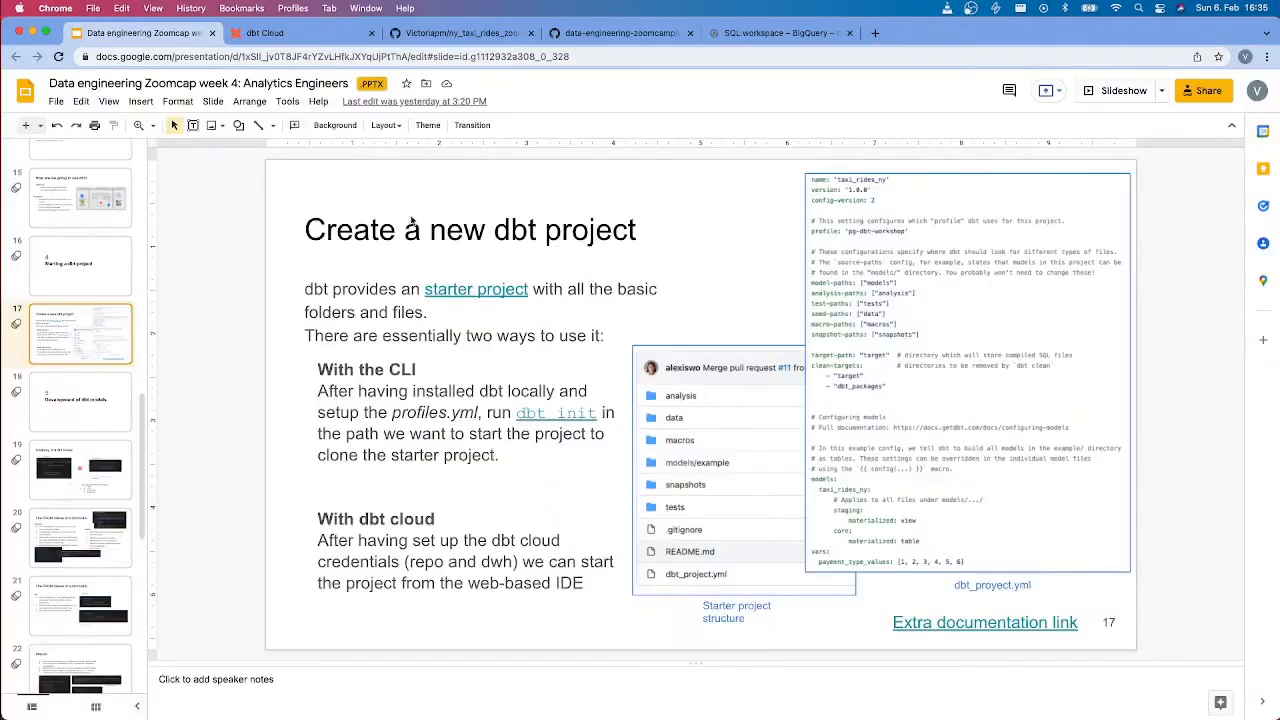
pyautogui.moveTo(548, 128)
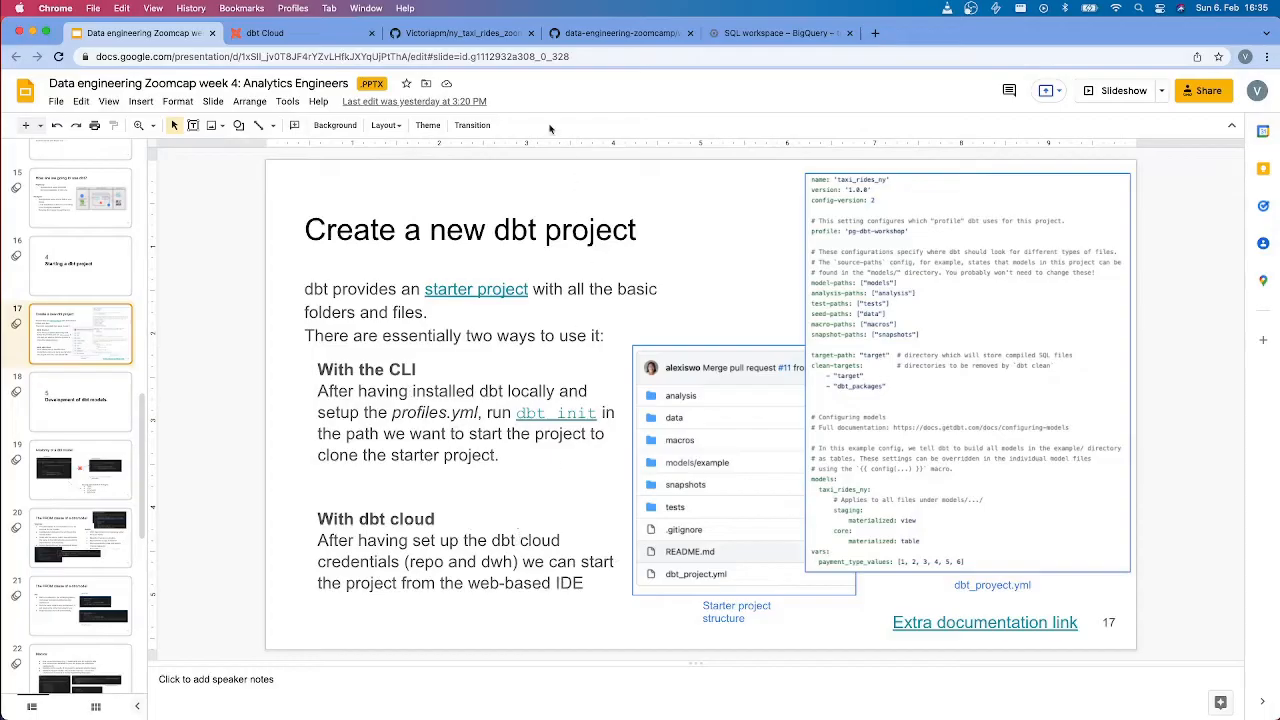
# Step: Switch to the ny_taxi_rides_zoomcap GitHub repository page
pyautogui.click(460, 32)
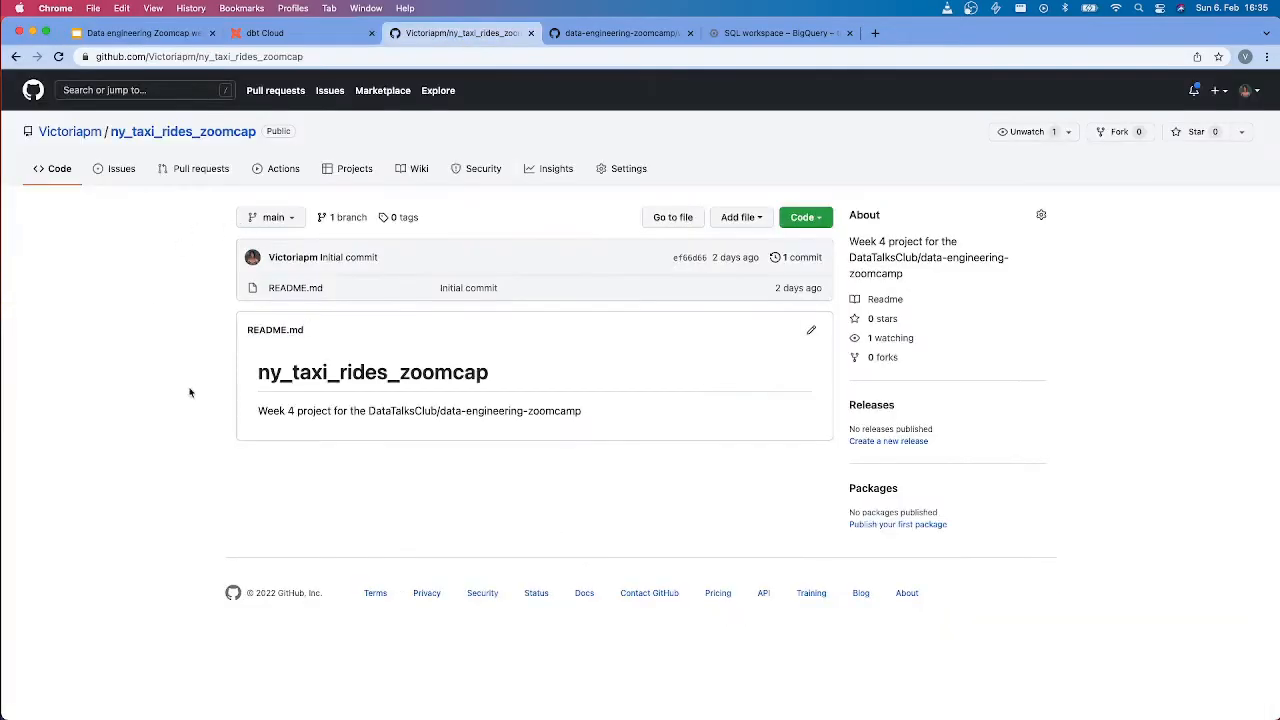
pyautogui.moveTo(564, 472)
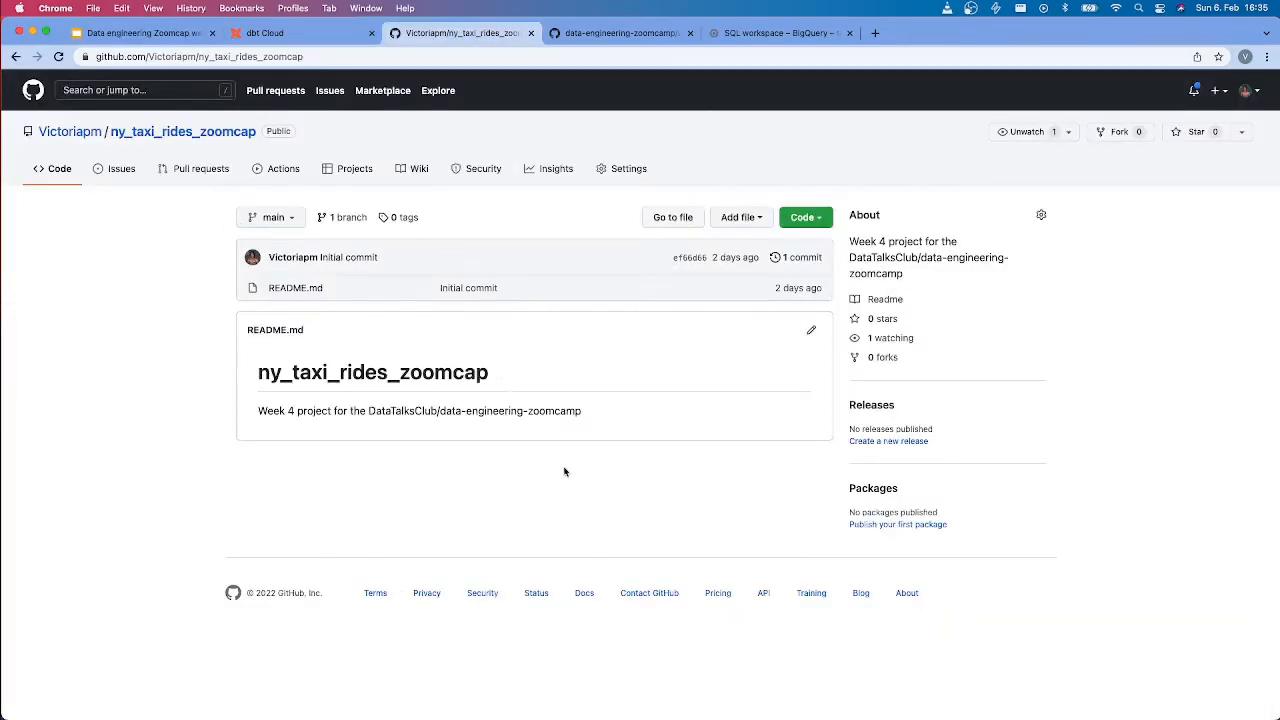
pyautogui.moveTo(532, 524)
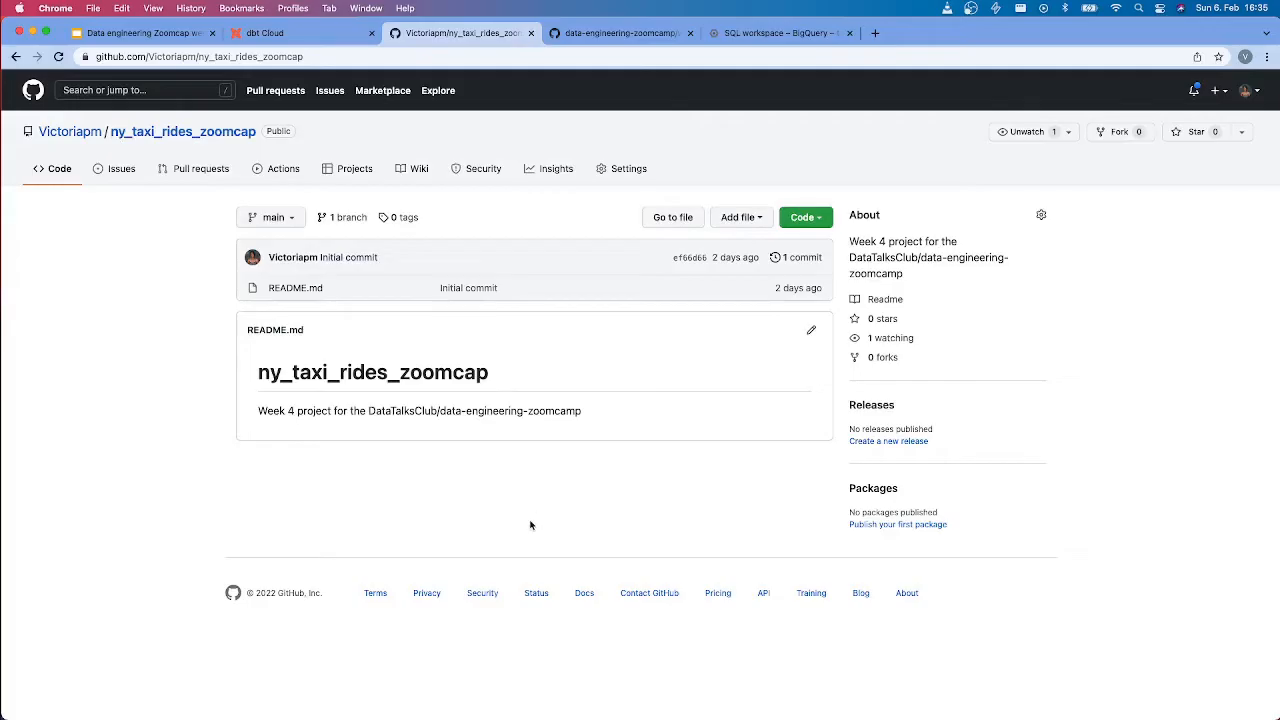
pyautogui.moveTo(780, 688)
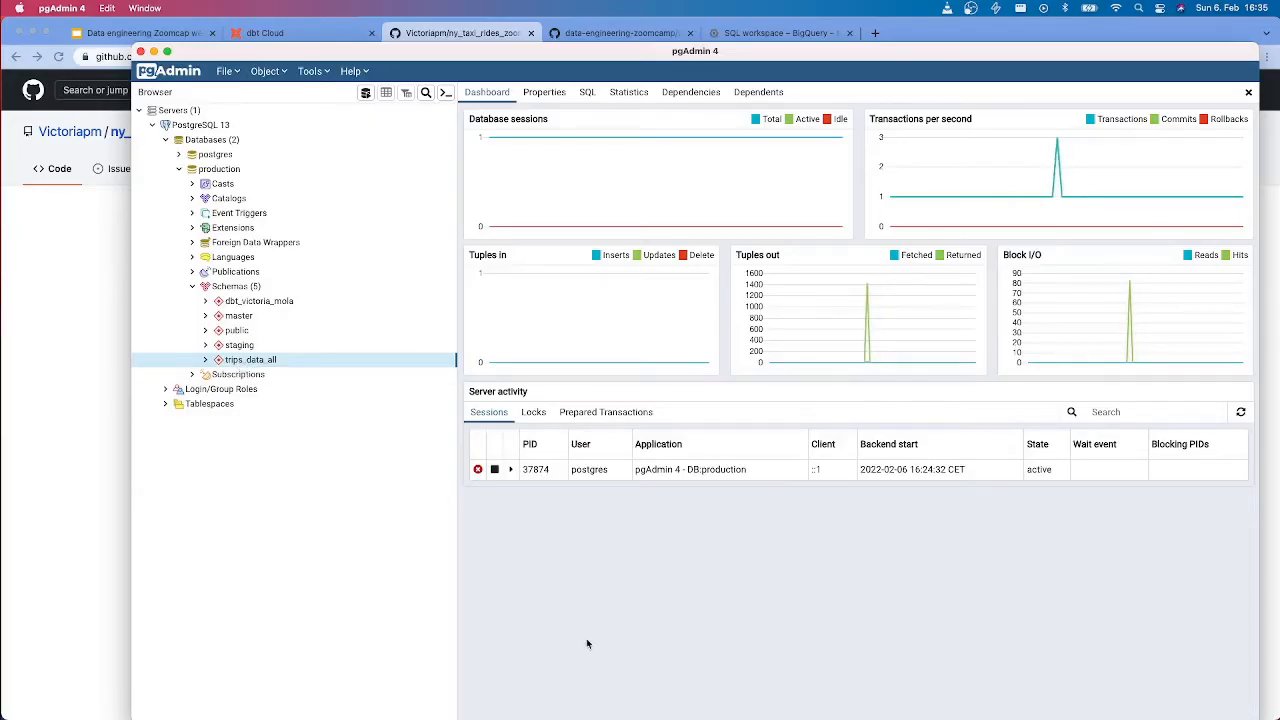
pyautogui.click(428, 688)
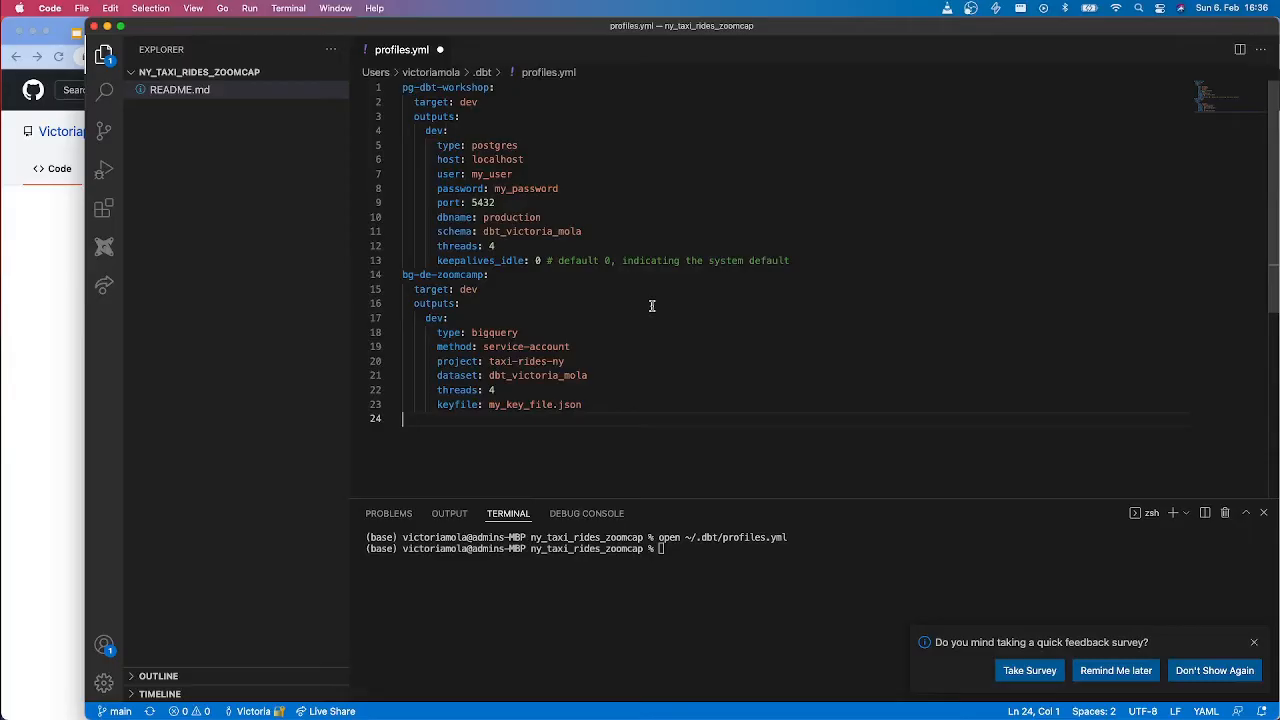
pyautogui.moveTo(628, 318)
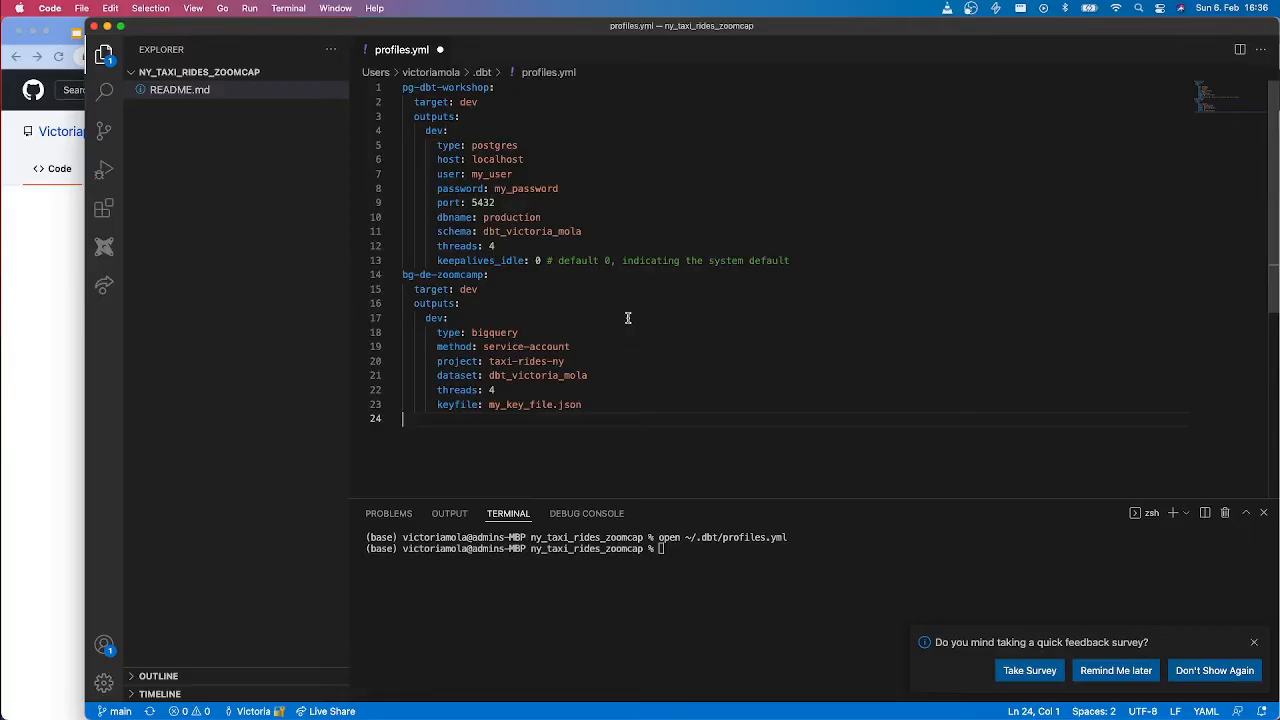
pyautogui.moveTo(420, 104)
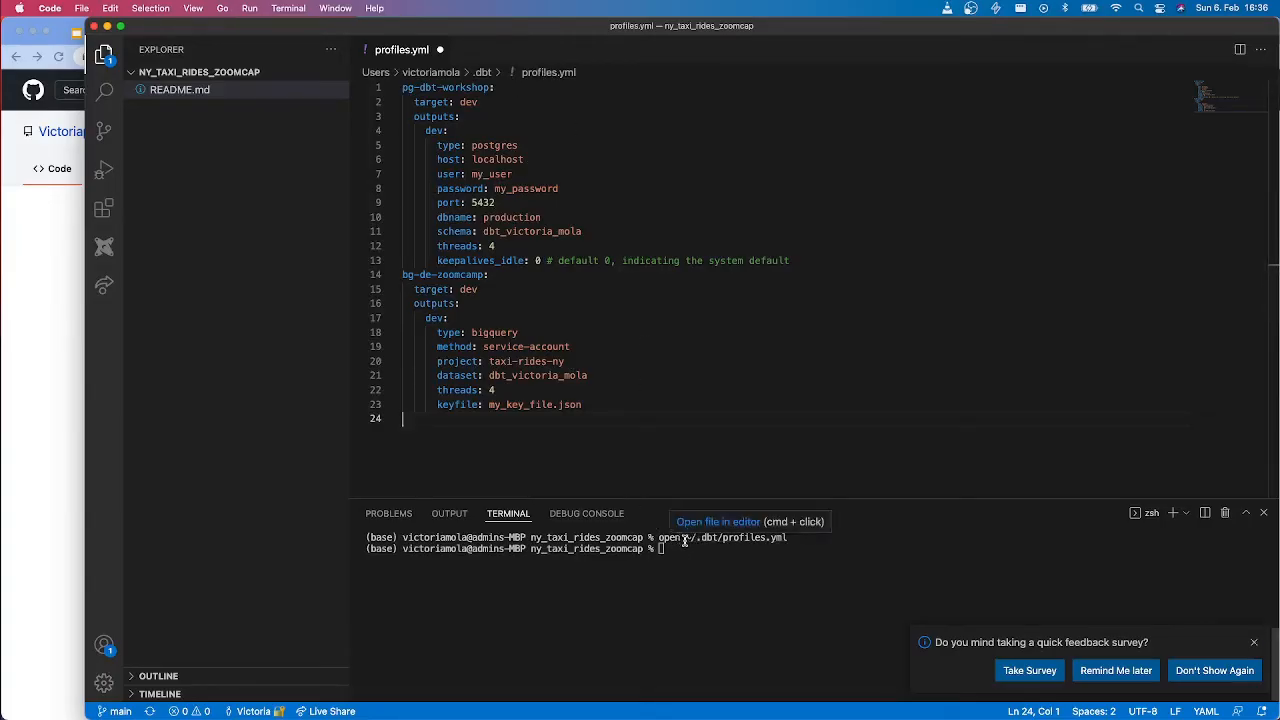
pyautogui.moveTo(698, 554)
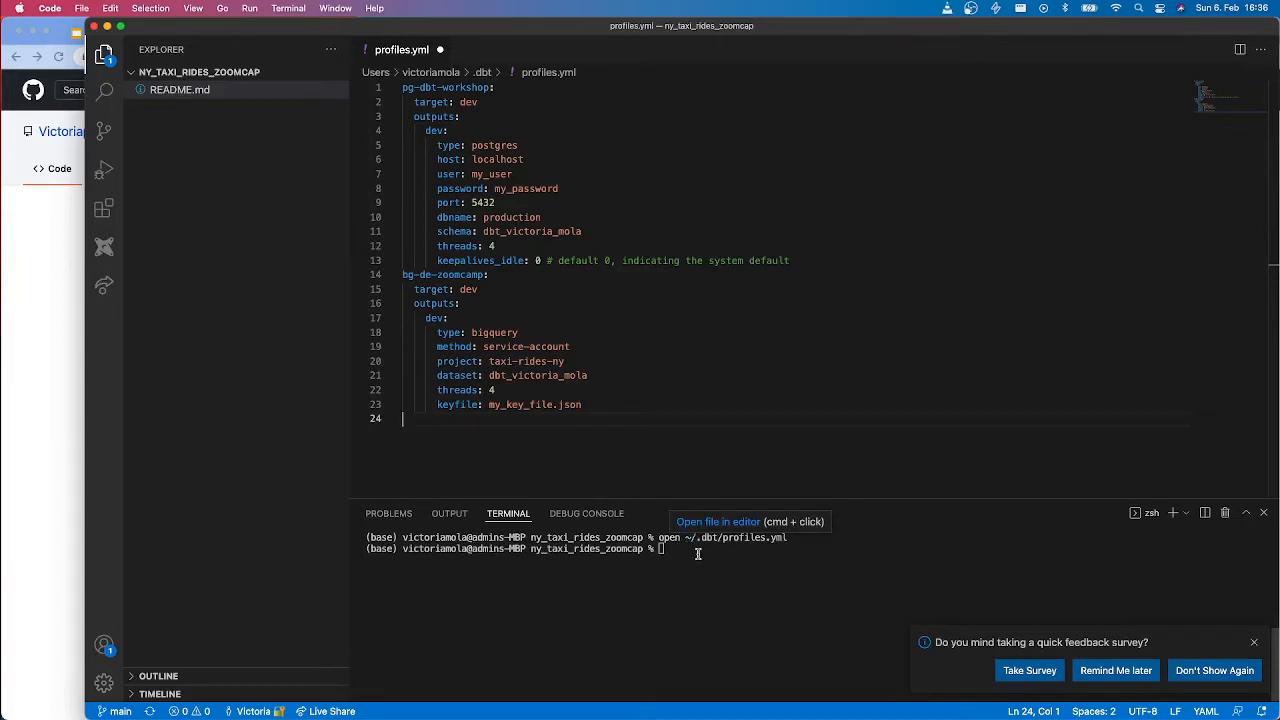
pyautogui.moveTo(444, 164)
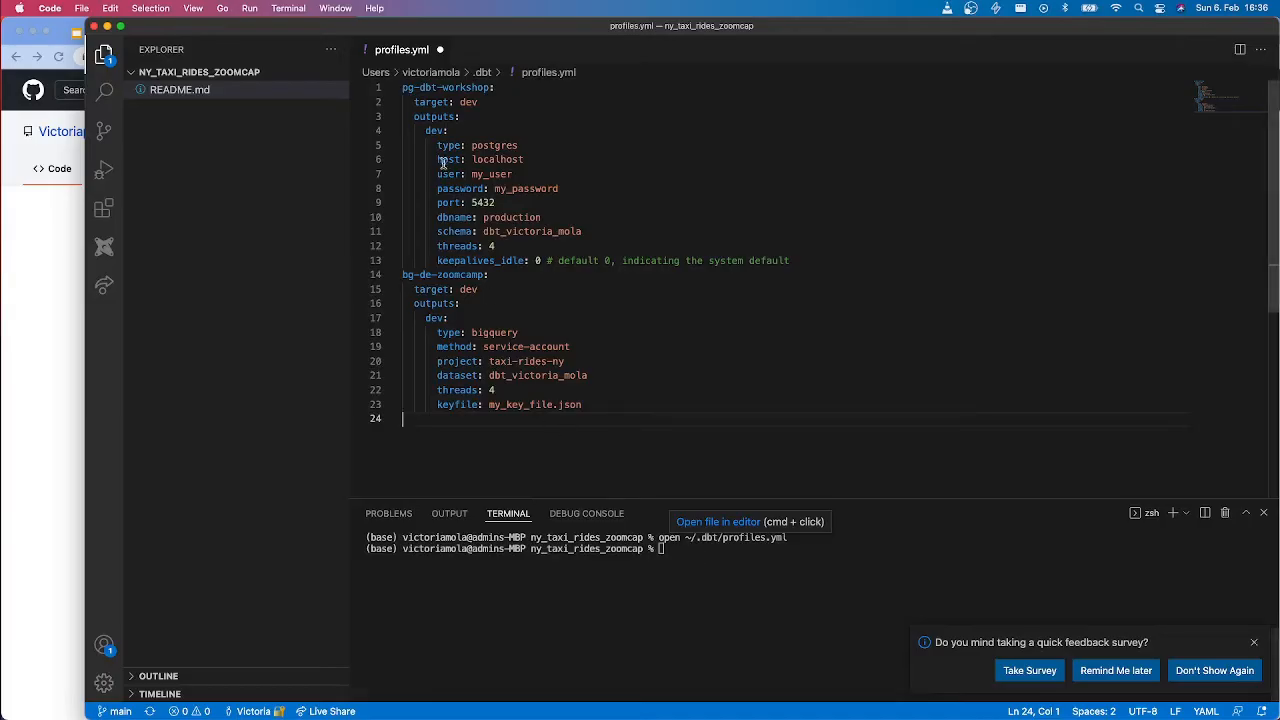
pyautogui.moveTo(402, 88); pyautogui.dragTo(618, 260)
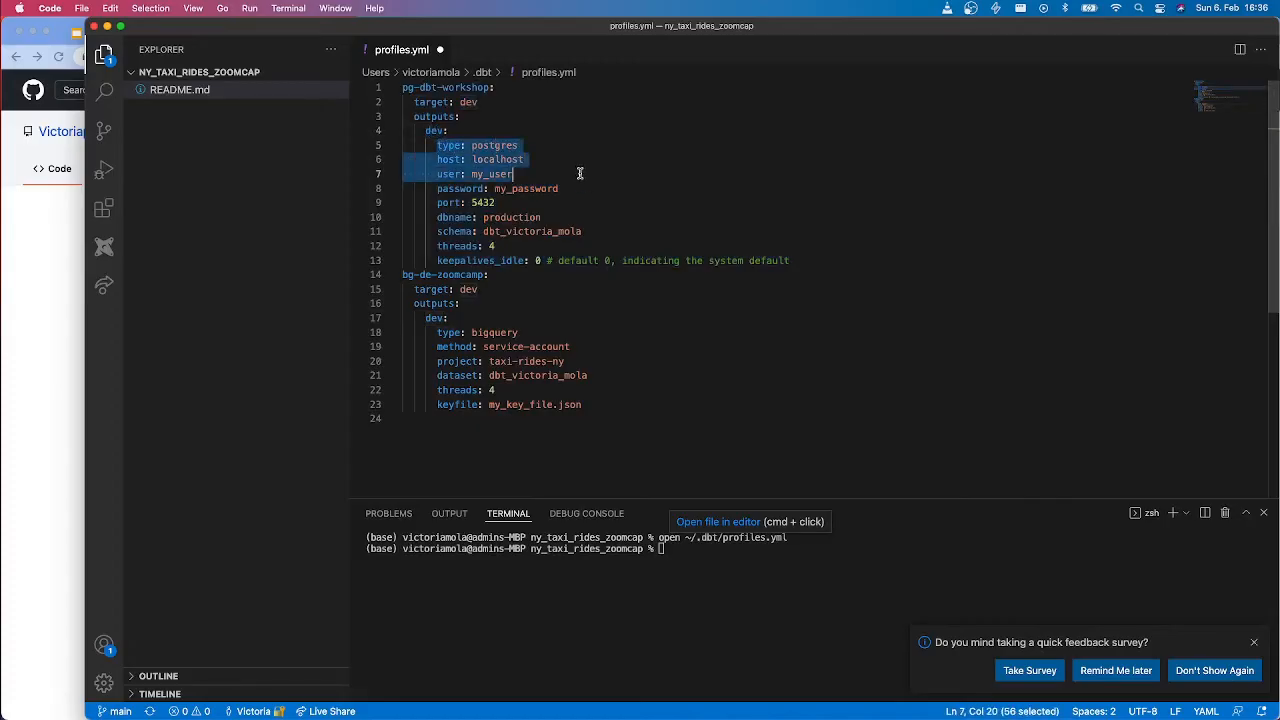
pyautogui.moveTo(492, 210)
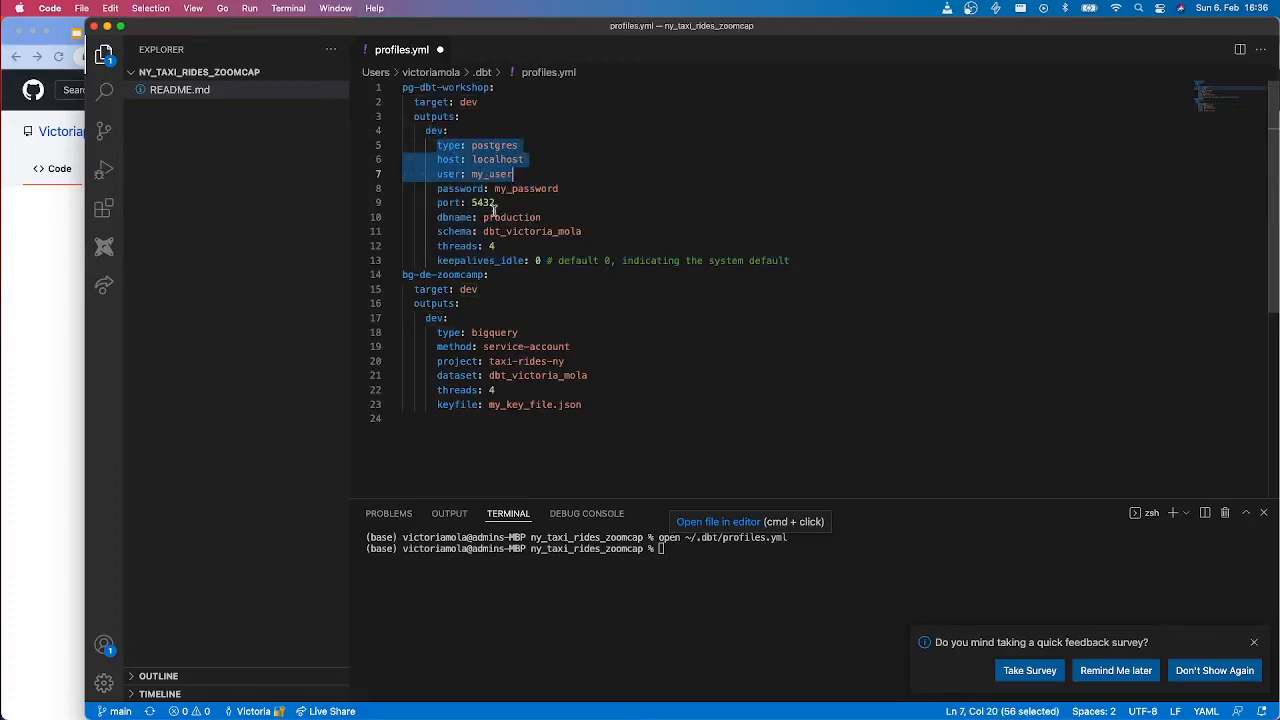
pyautogui.doubleClick(512, 216)
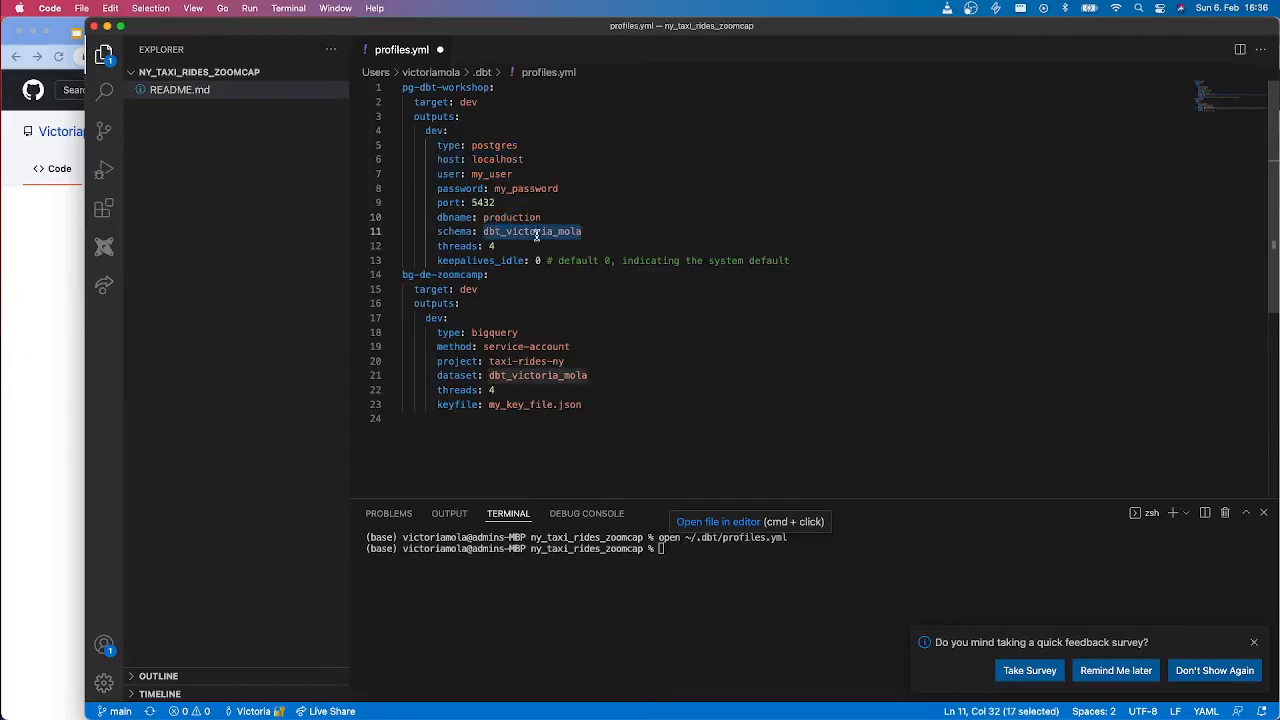
pyautogui.click(492, 246)
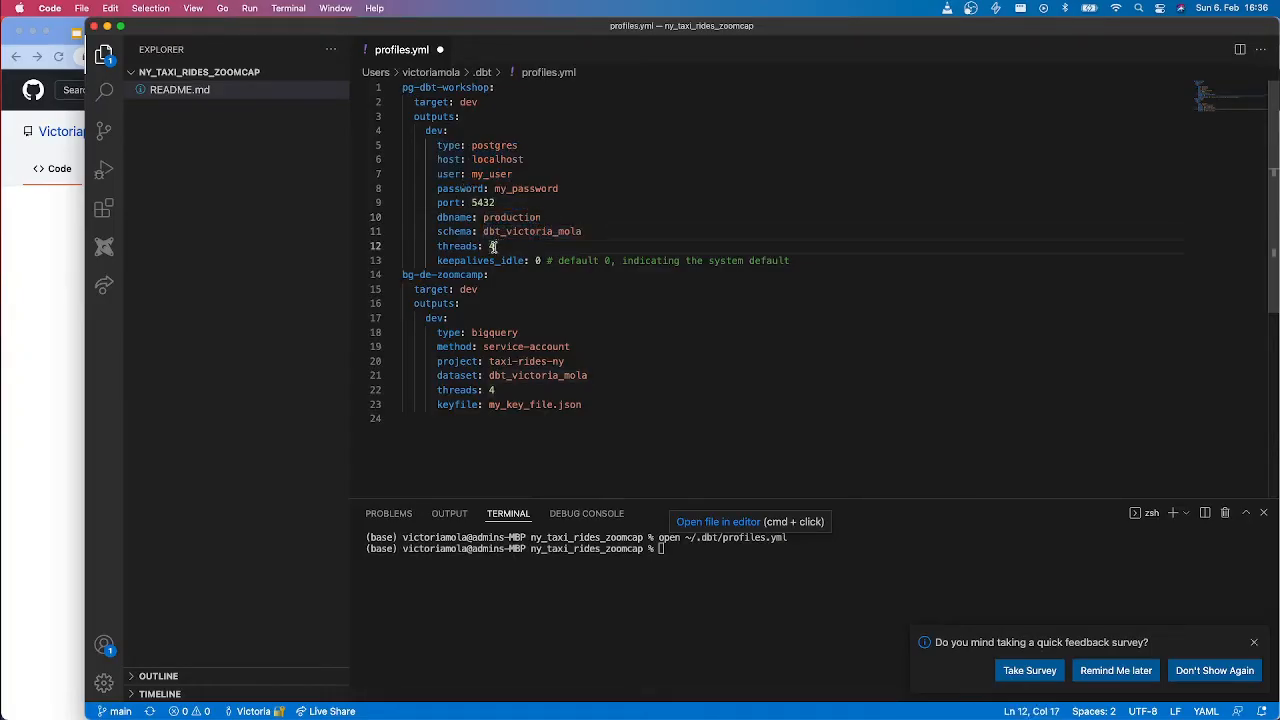
pyautogui.write('4')
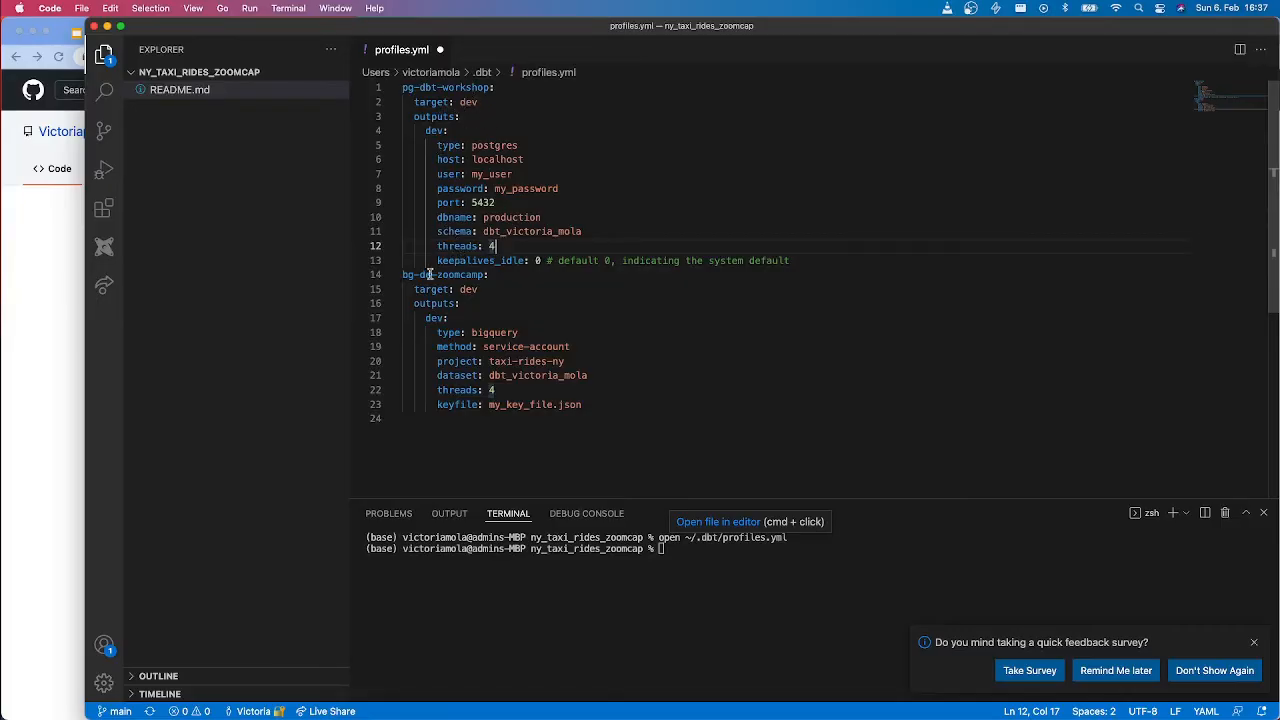
pyautogui.doubleClick(440, 274)
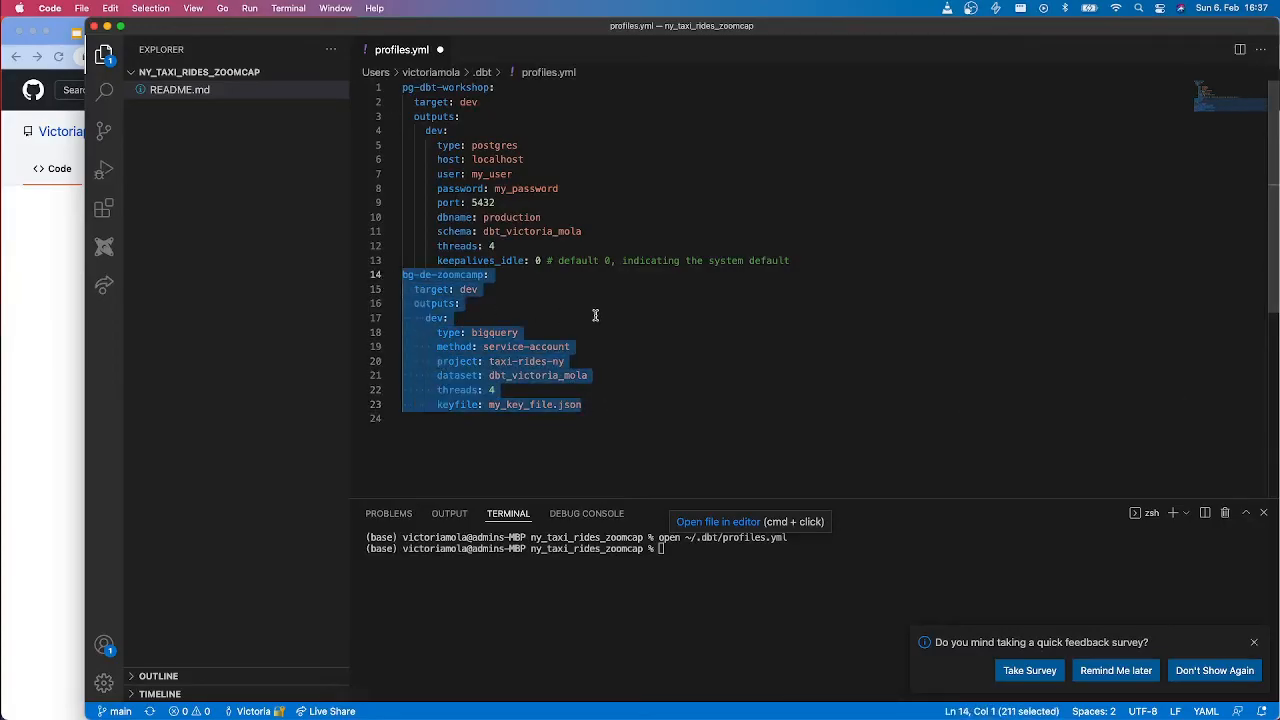
pyautogui.moveTo(488, 304)
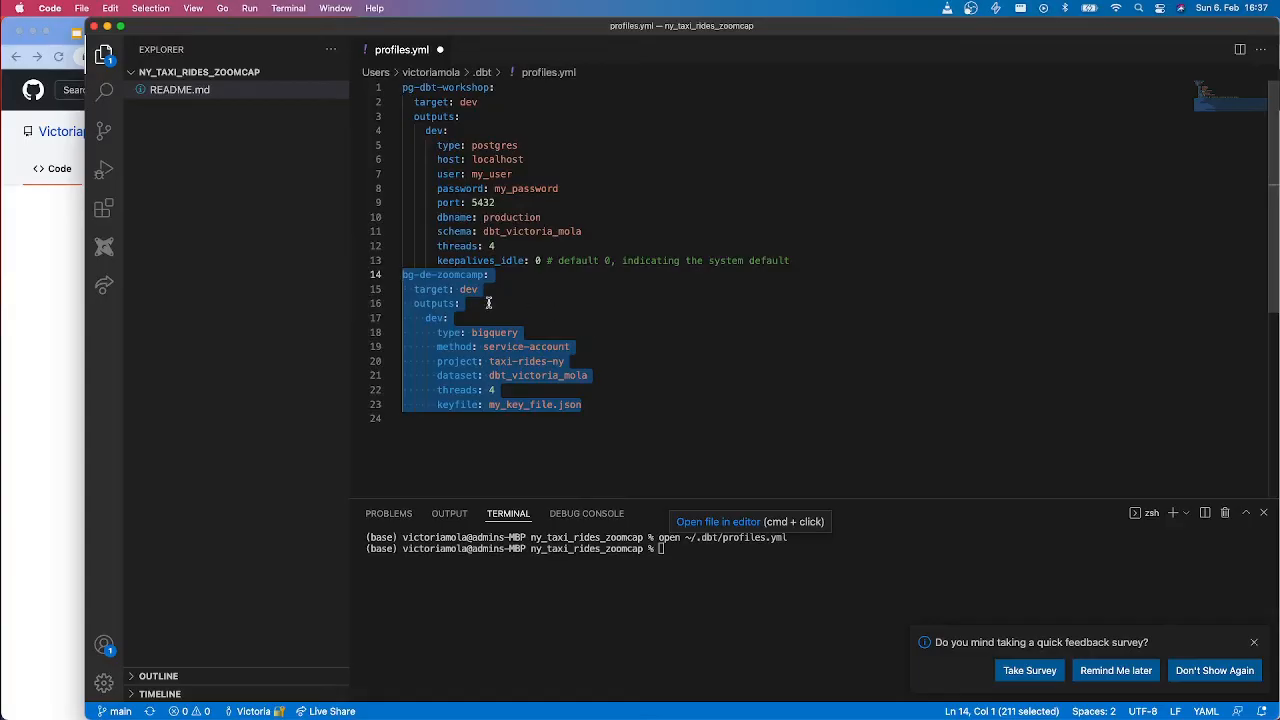
pyautogui.moveTo(512, 304)
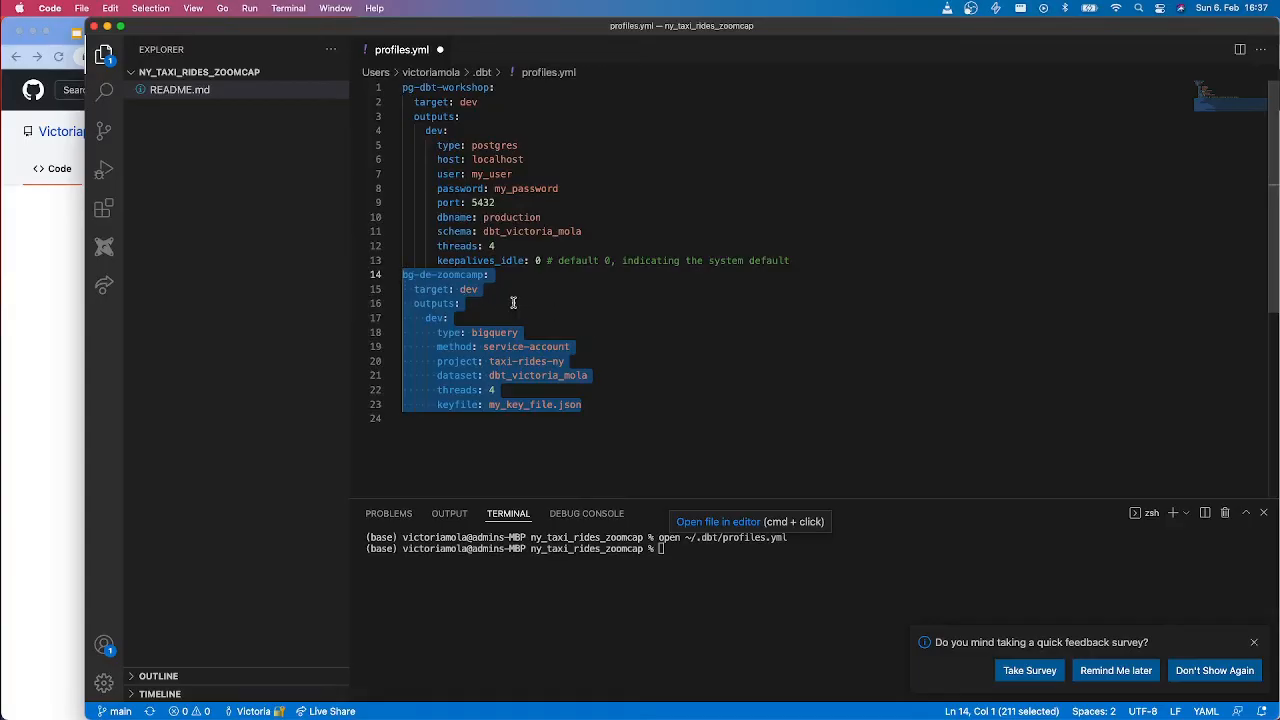
pyautogui.click(408, 88)
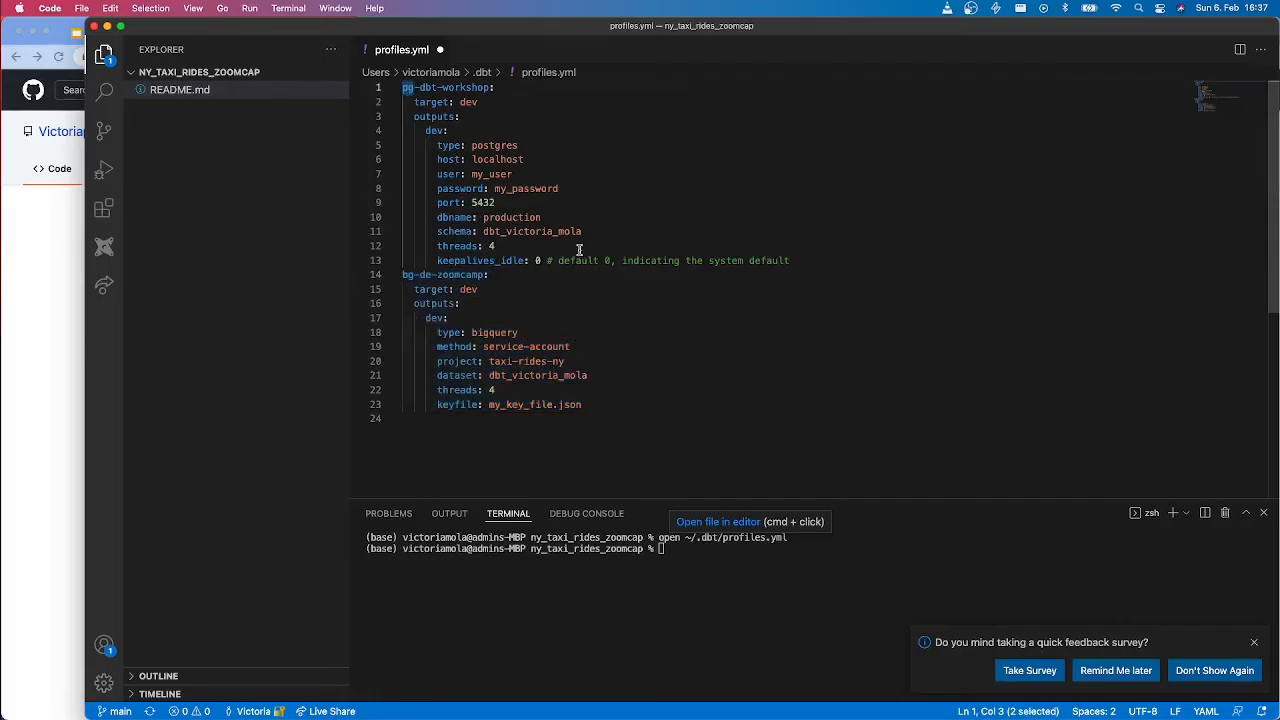
pyautogui.moveTo(560, 300)
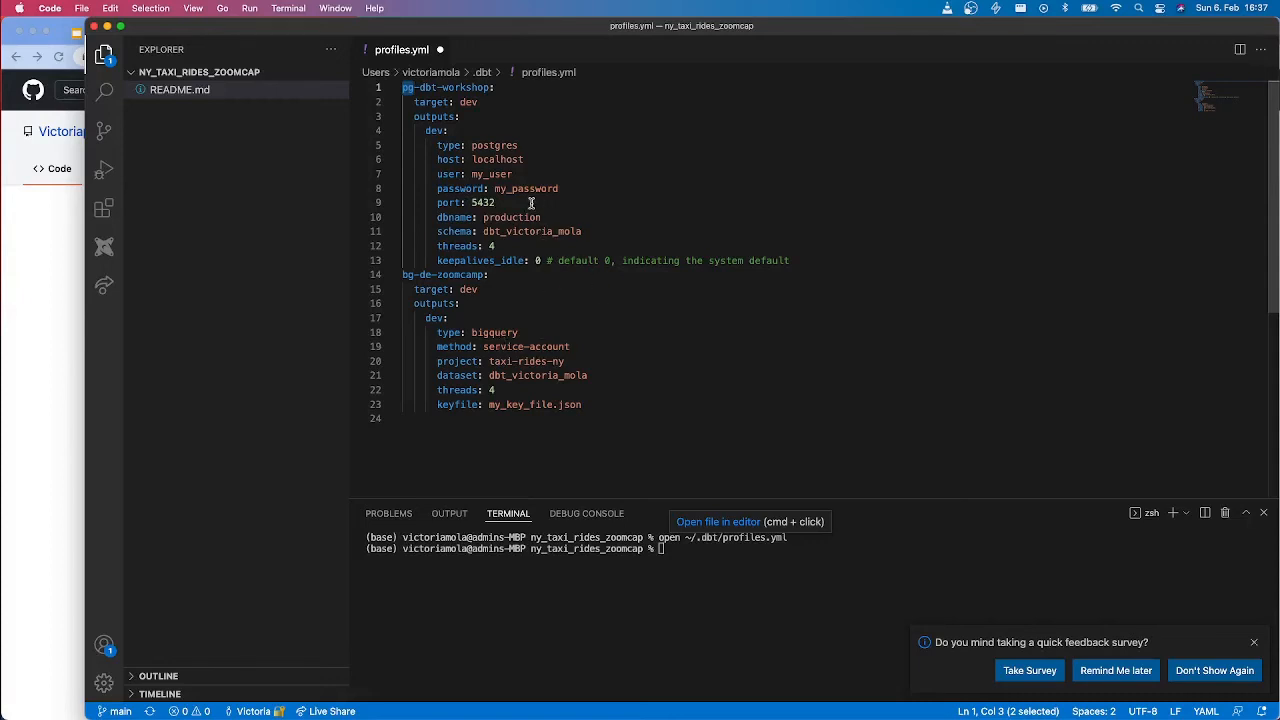
pyautogui.moveTo(282, 142)
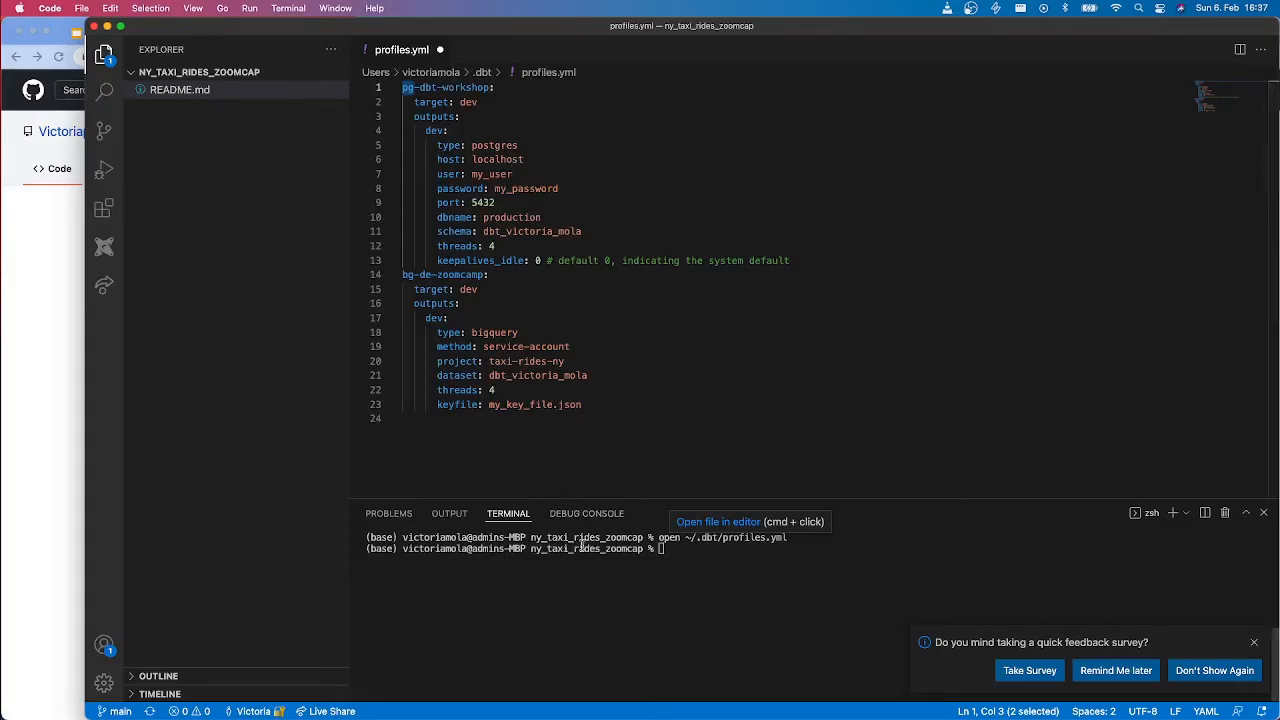
pyautogui.moveTo(202, 130)
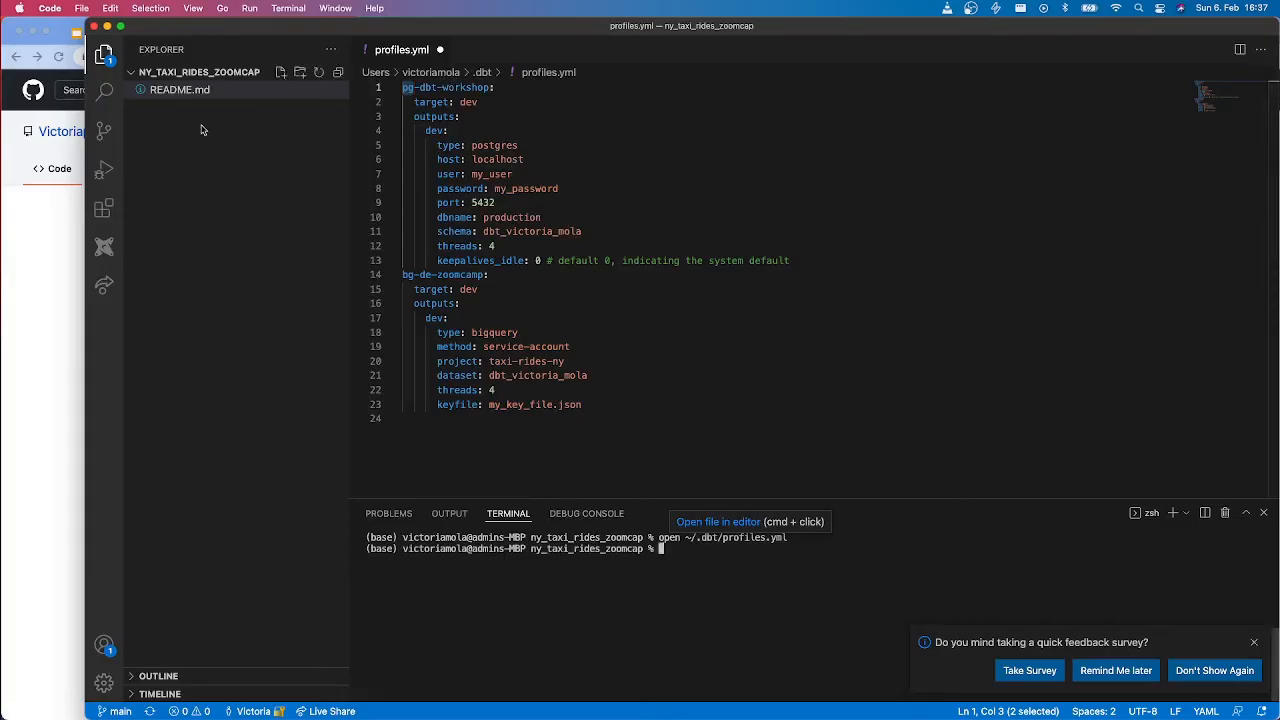
pyautogui.moveTo(690, 548)
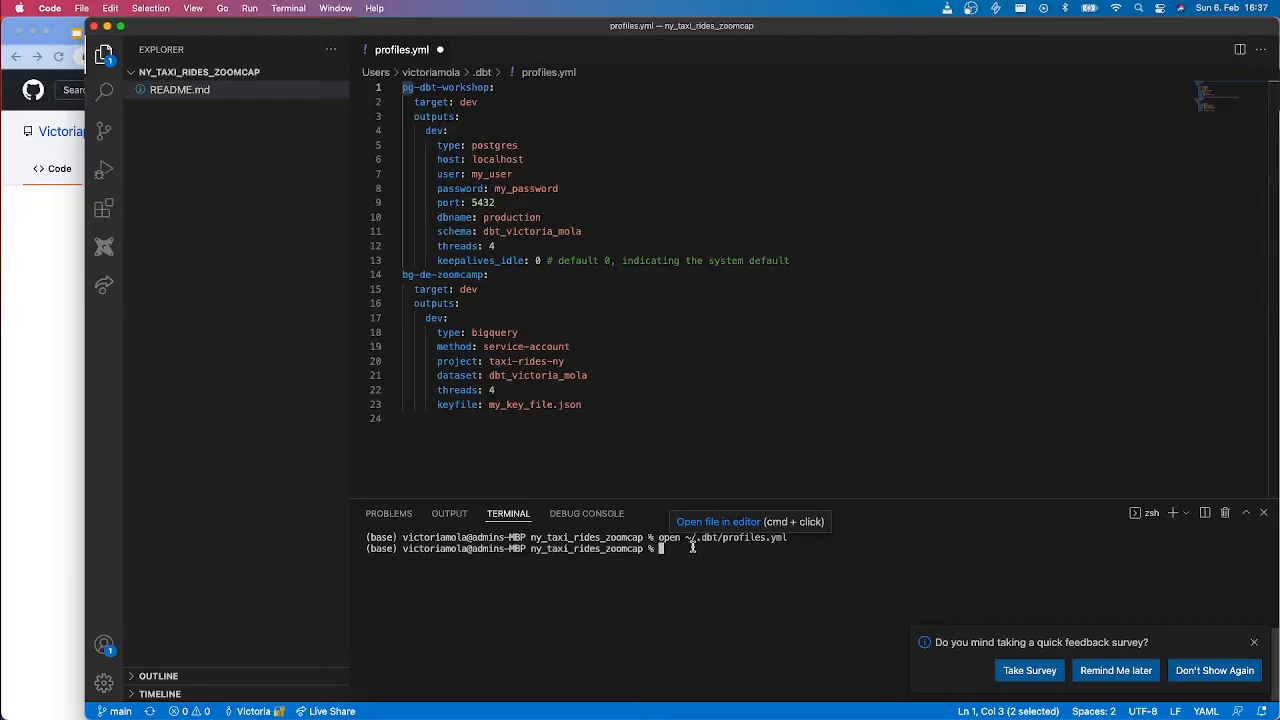
# Step: Run dbt init in the terminal and name the new project taxi_rides_ny
pyautogui.write('dbt init')
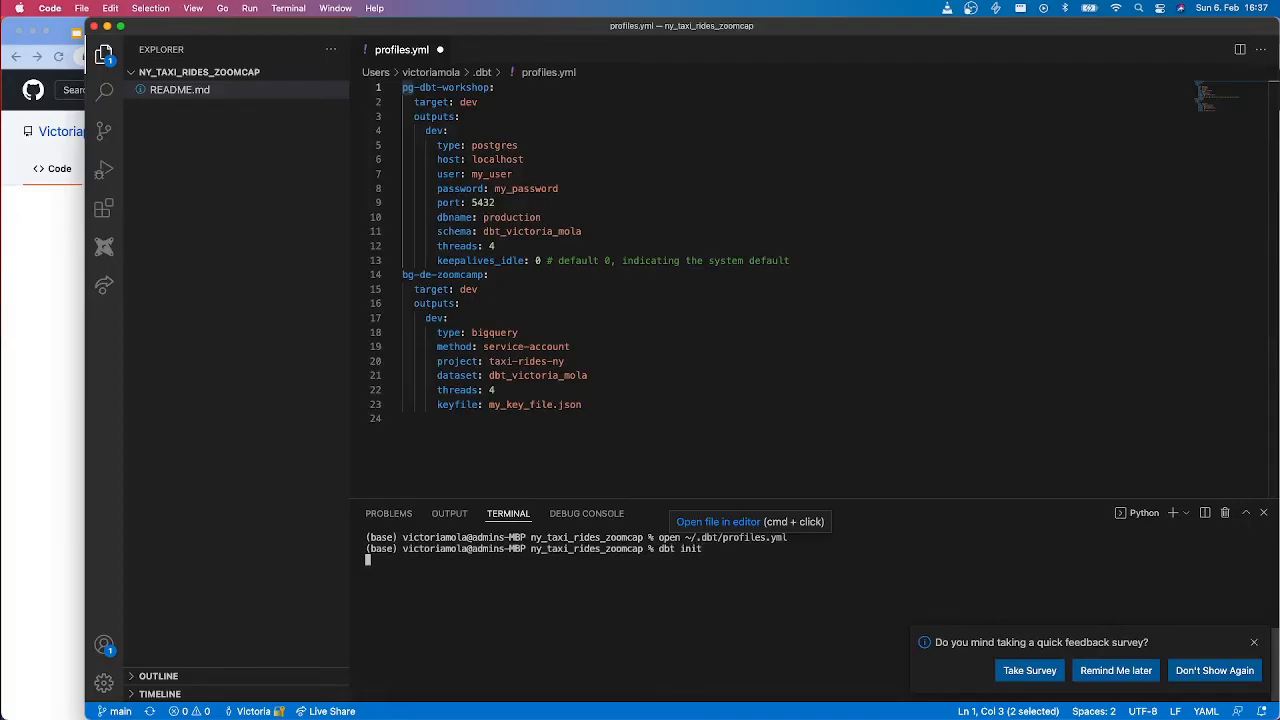
pyautogui.press('Return')
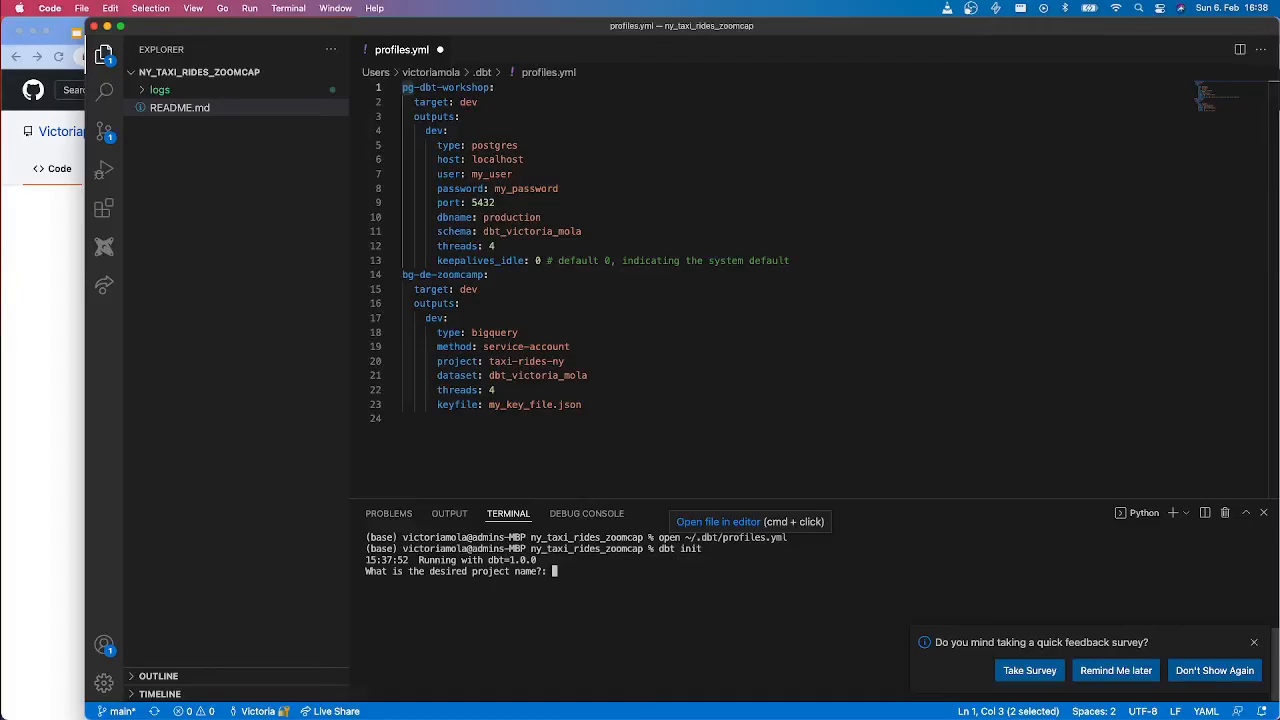
pyautogui.write('taxi')
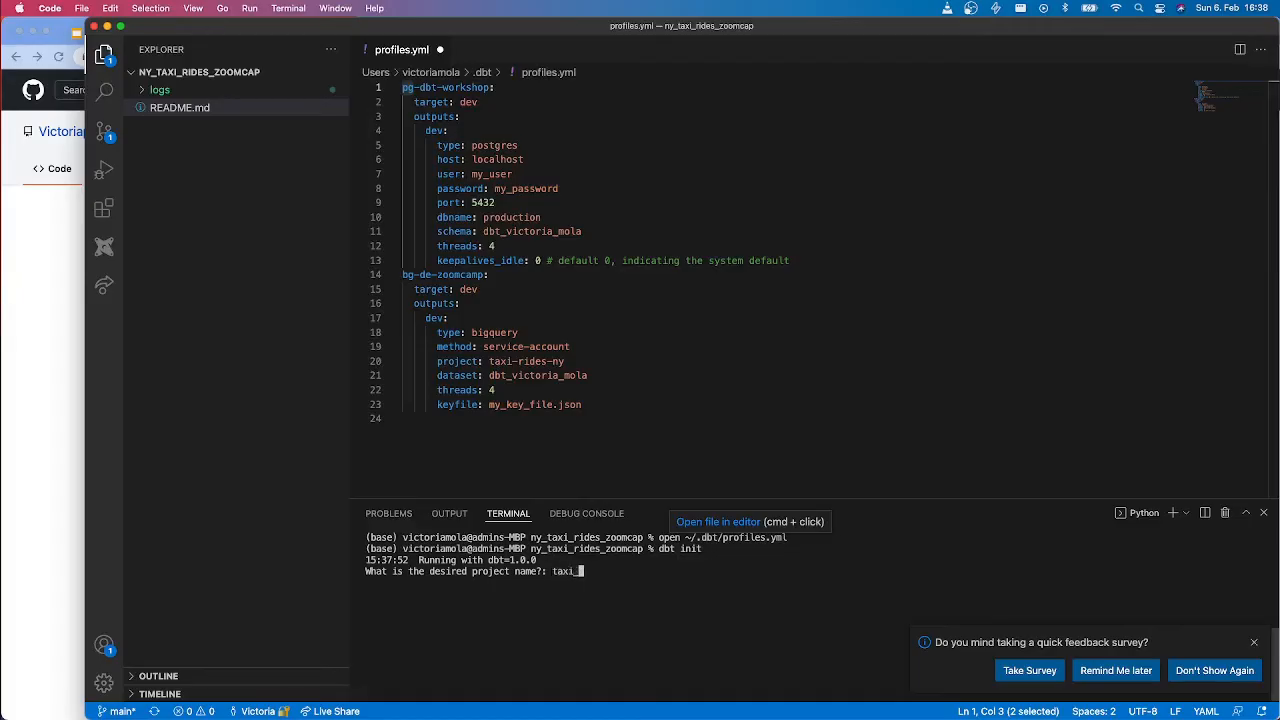
pyautogui.write('_rides_ny')
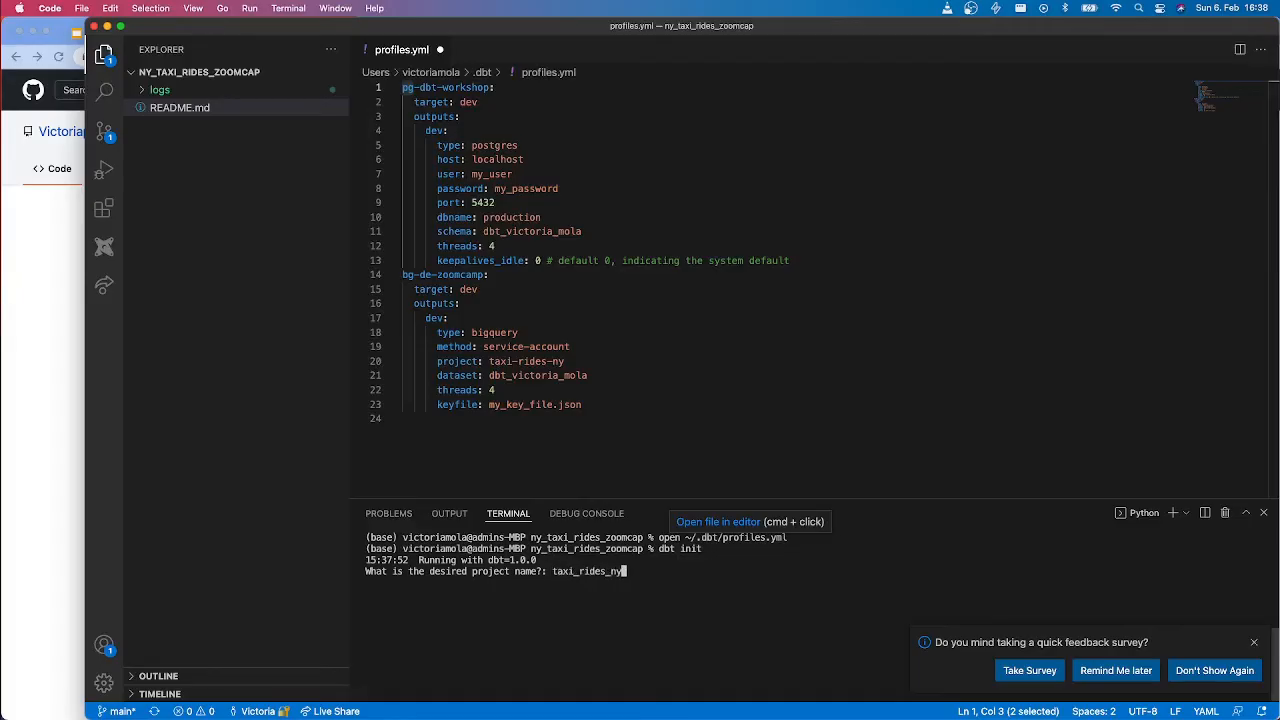
pyautogui.press('Return')
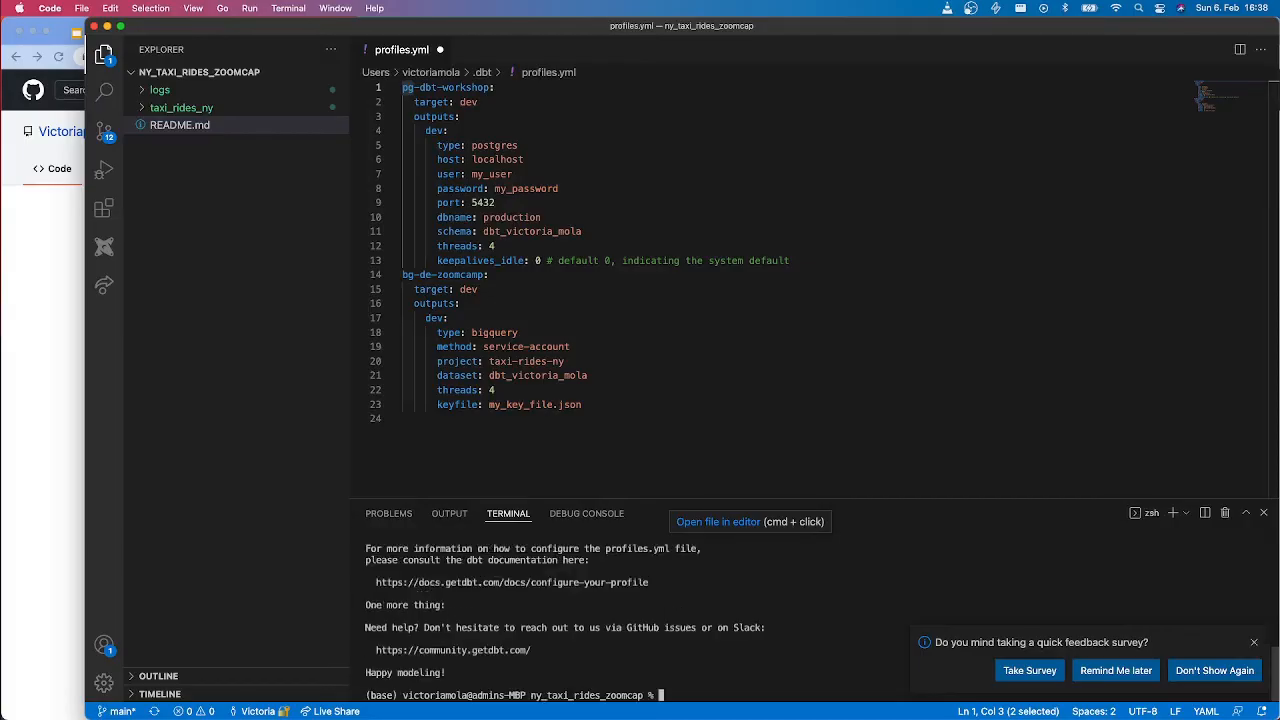
pyautogui.moveTo(148, 108)
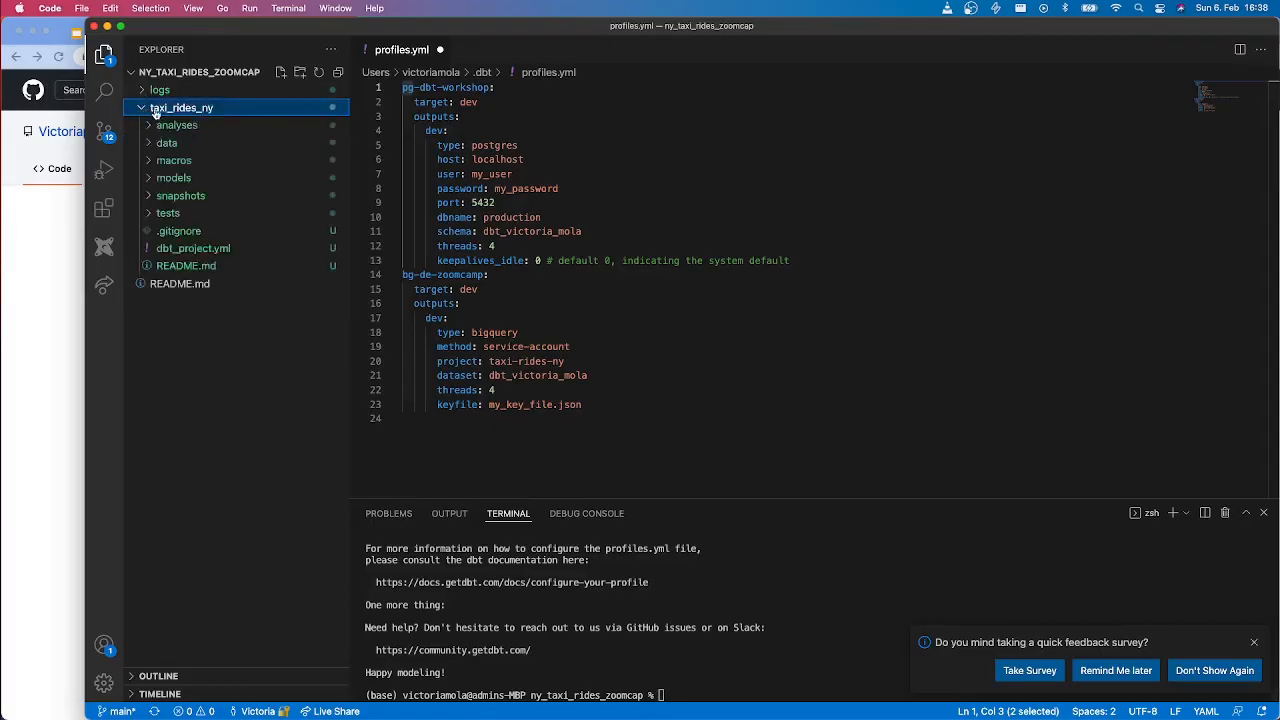
pyautogui.moveTo(184, 108)
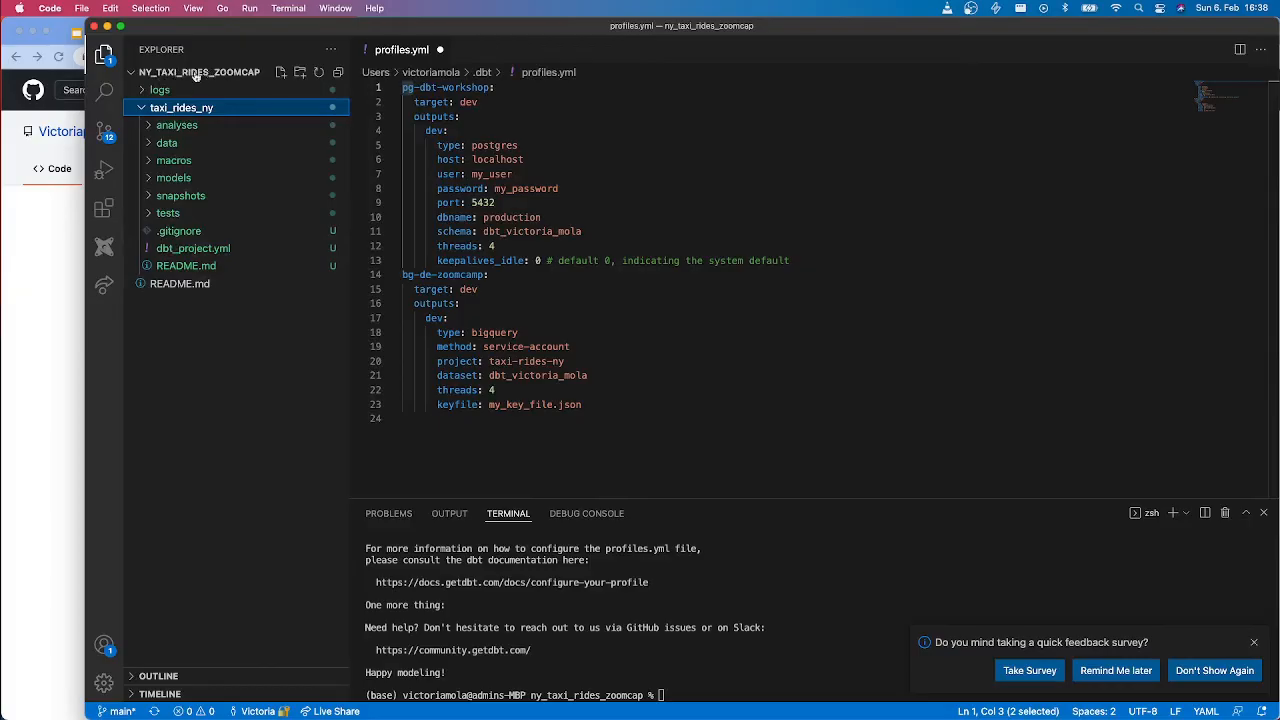
pyautogui.moveTo(188, 144)
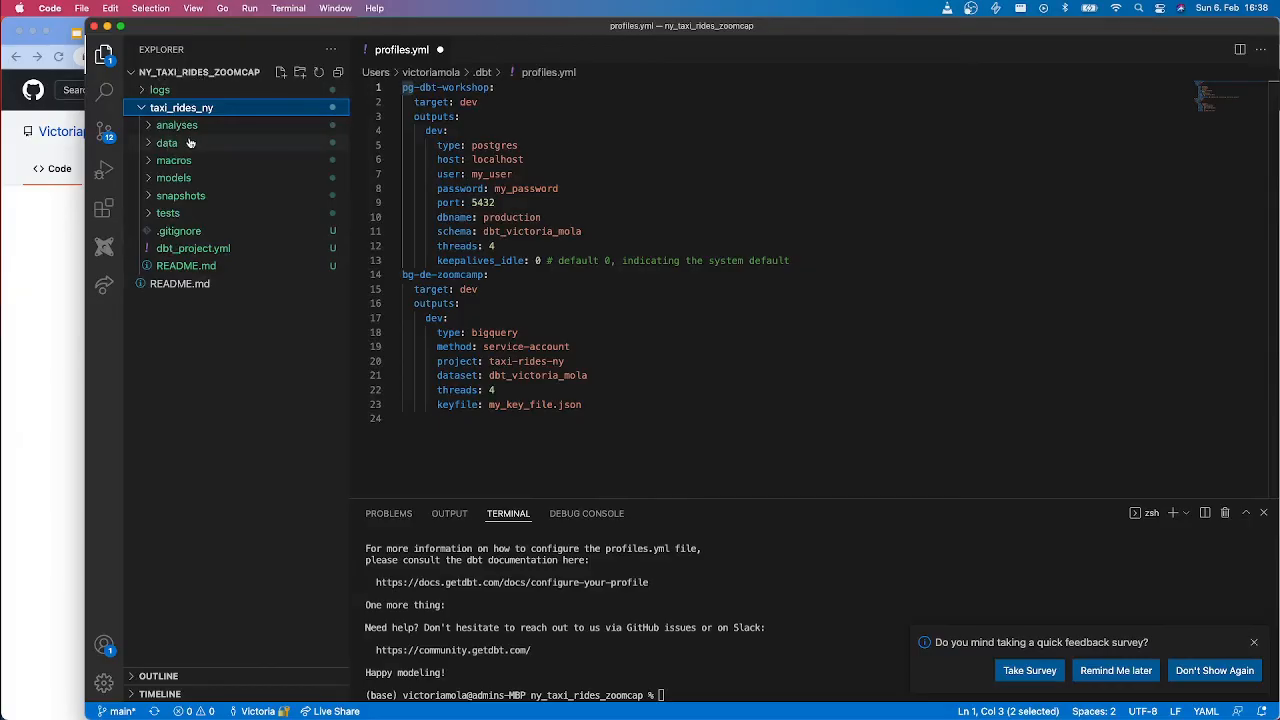
pyautogui.moveTo(148, 160)
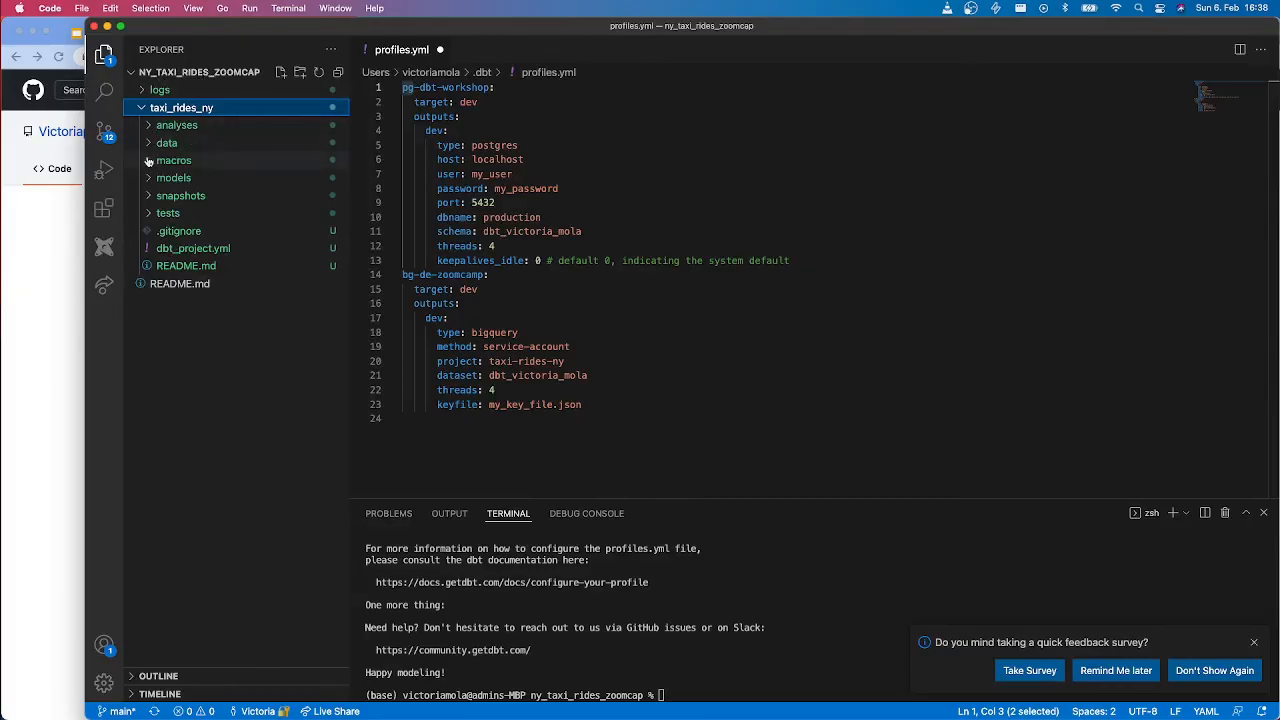
# Step: Expand the macros and models folders and open dbt_project.yml
pyautogui.click(174, 160)
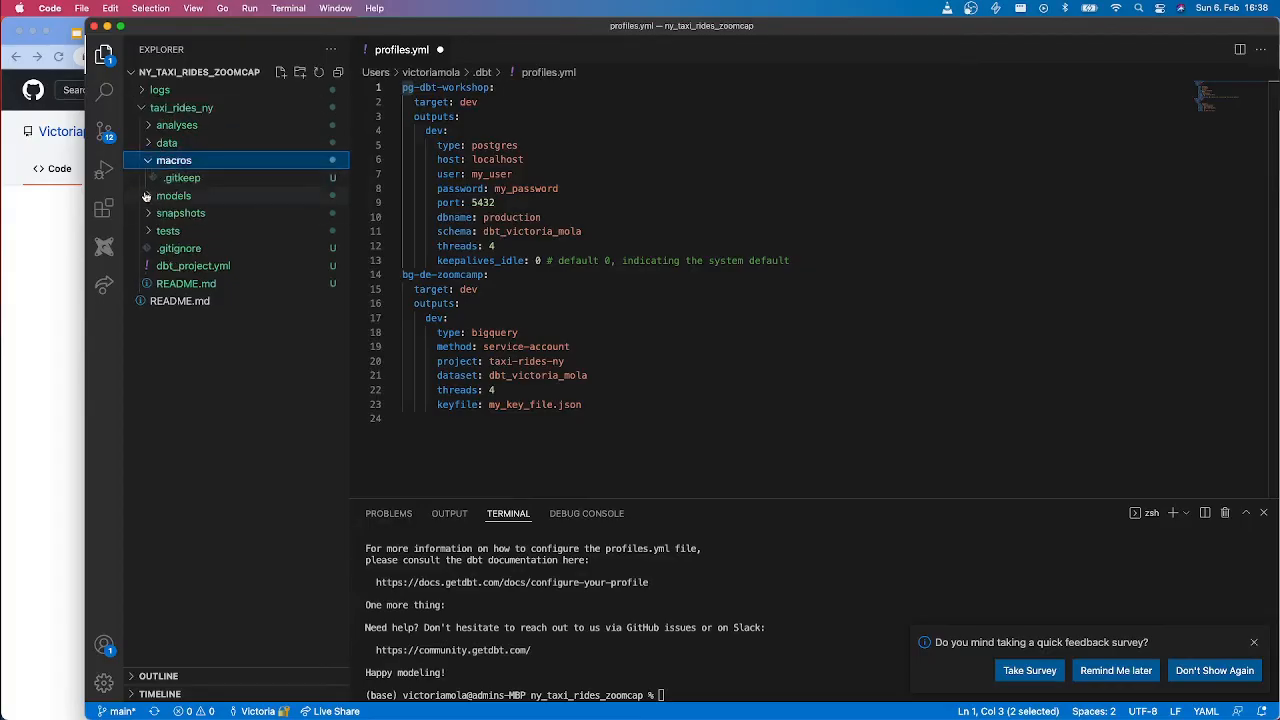
pyautogui.click(174, 196)
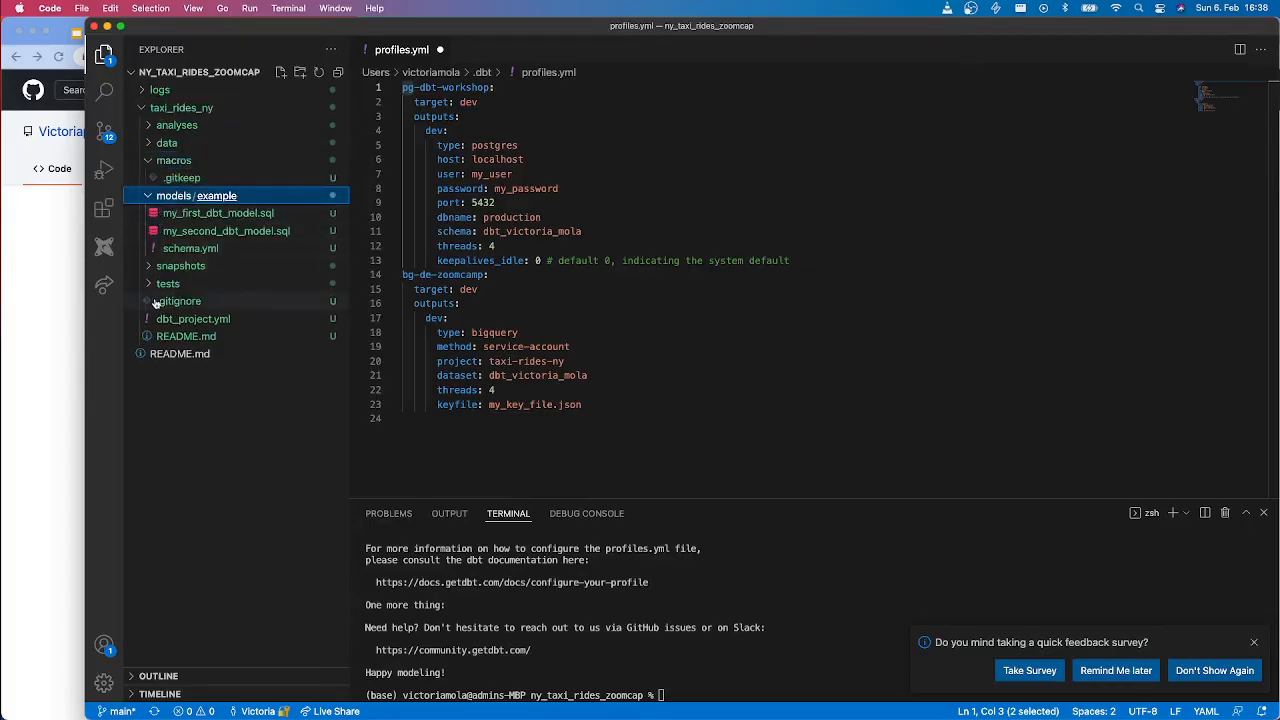
pyautogui.click(192, 318)
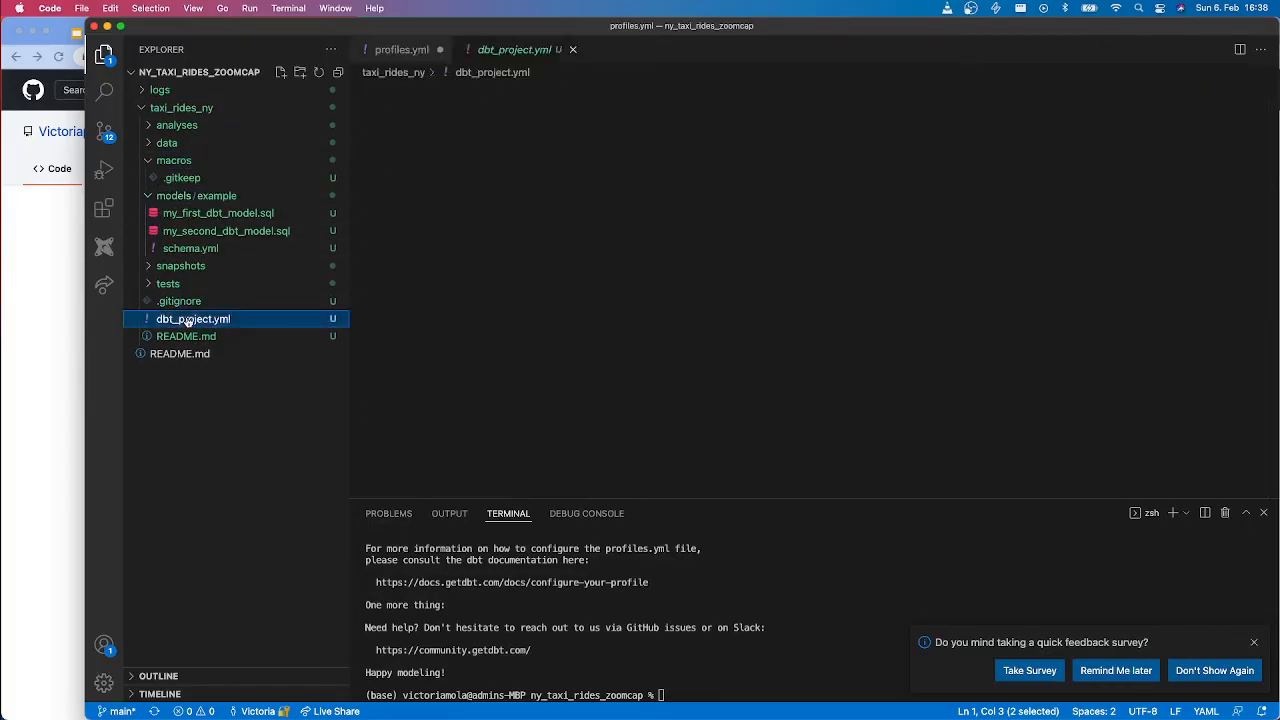
# Step: Replace the taxi_rides_ny profile value in dbt_project.yml with pg-dbt-workshop from profiles.yml
pyautogui.click(192, 318)
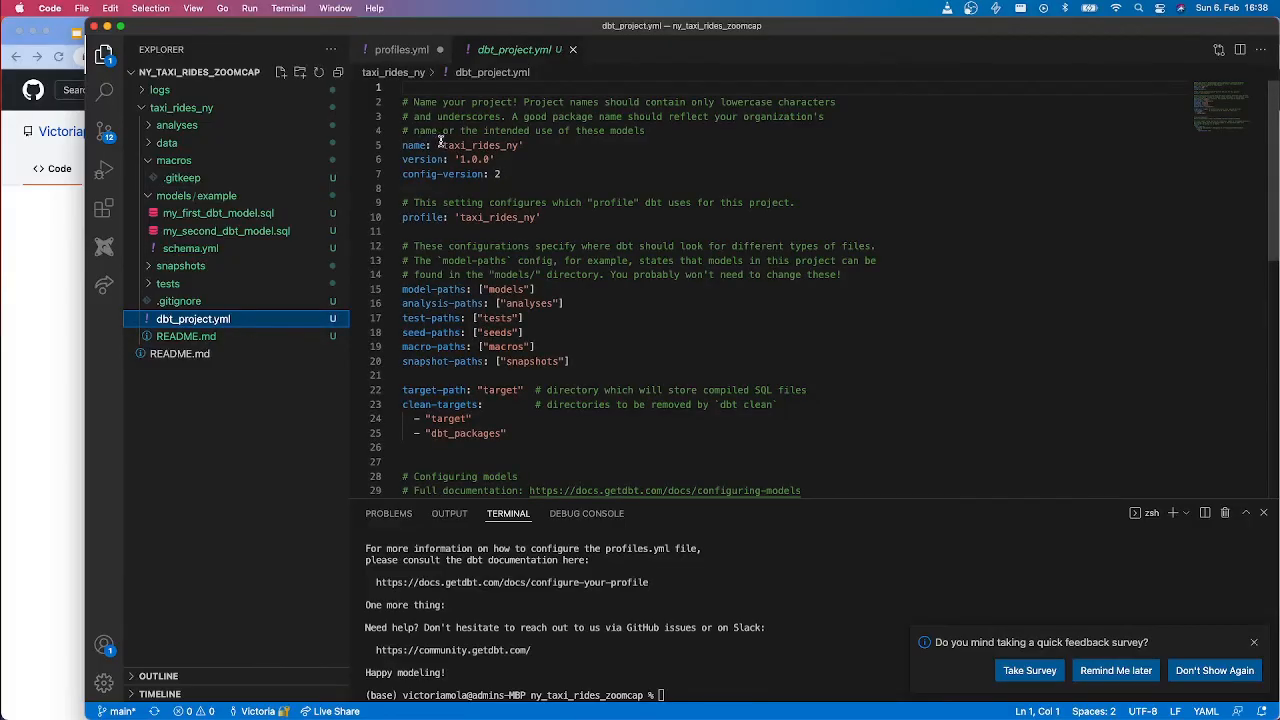
pyautogui.doubleClick(480, 144)
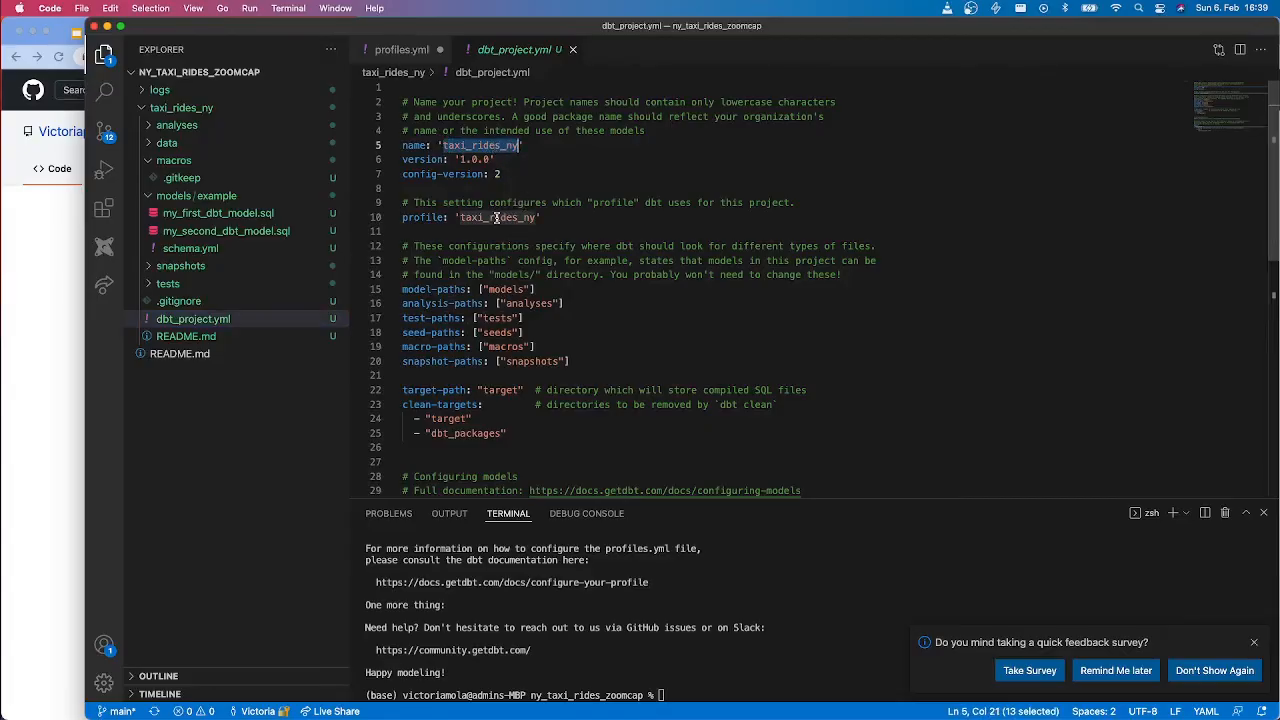
pyautogui.click(402, 48)
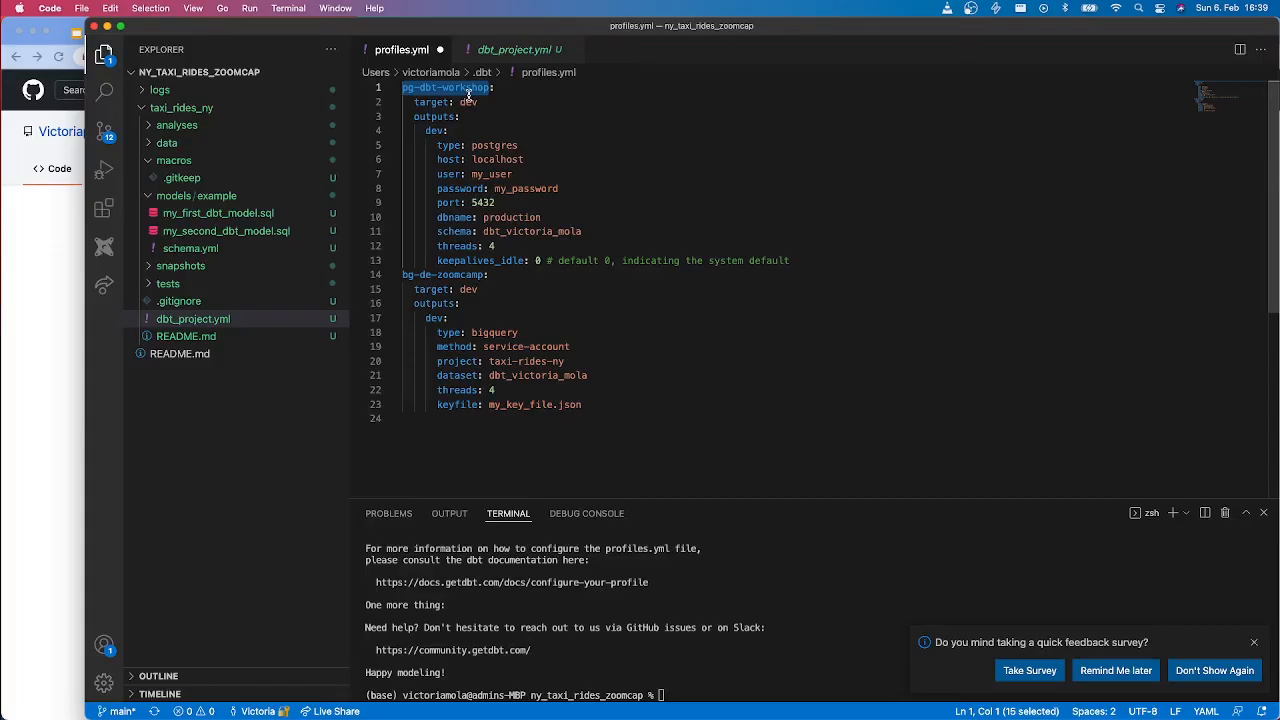
pyautogui.click(516, 48)
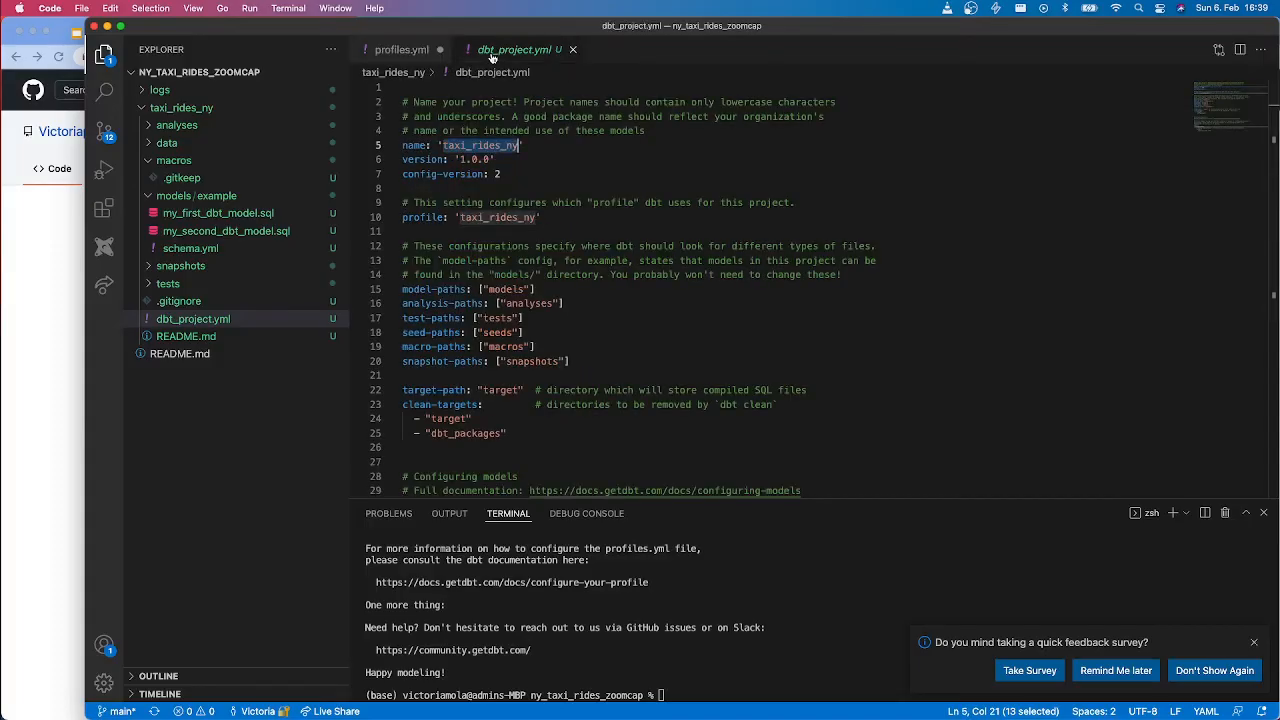
pyautogui.click(460, 216)
pyautogui.write('pg-dbt-workshop')
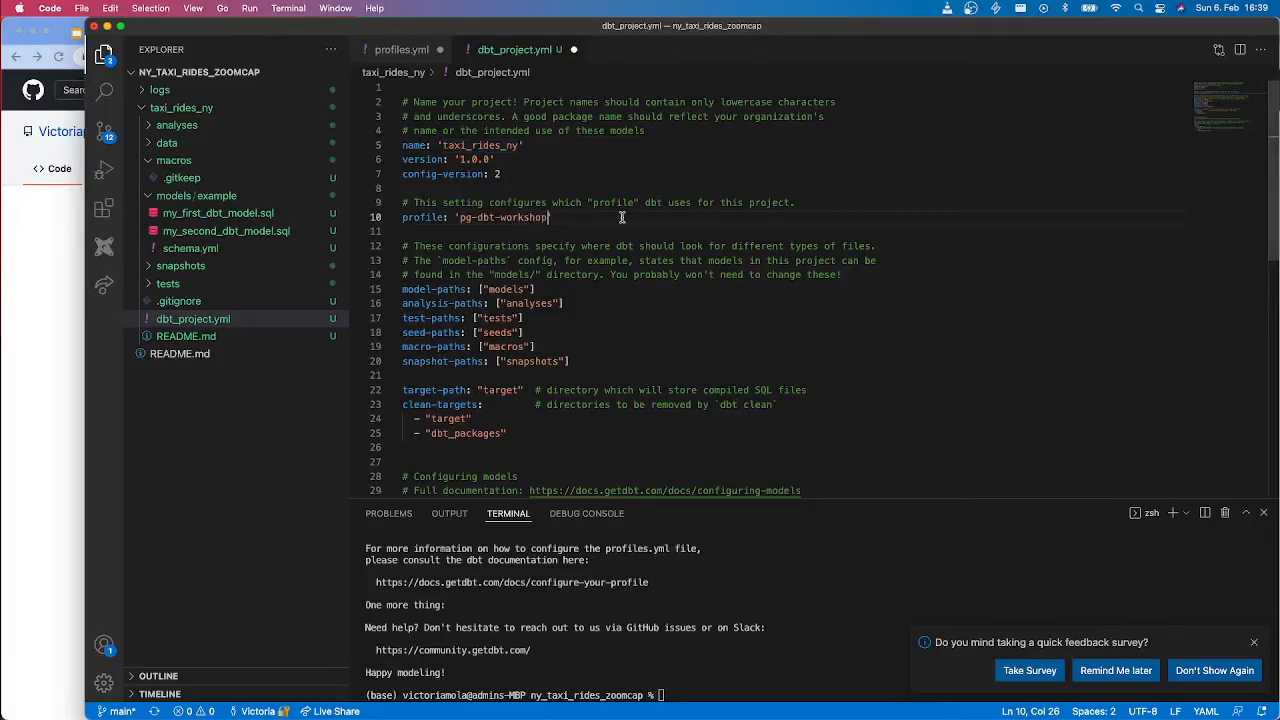
# Step: Review the taxi_rides_ny project name under the models section of dbt_project.yml
pyautogui.scroll(-3)
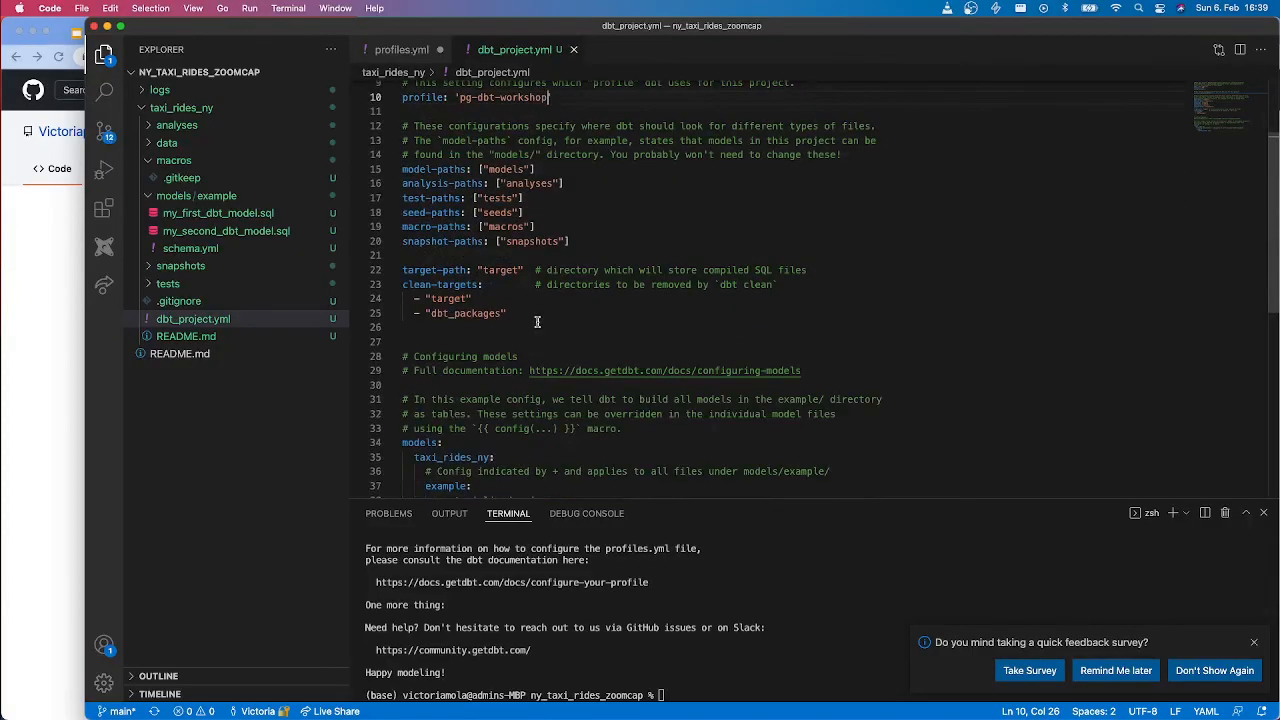
pyautogui.doubleClick(452, 336)
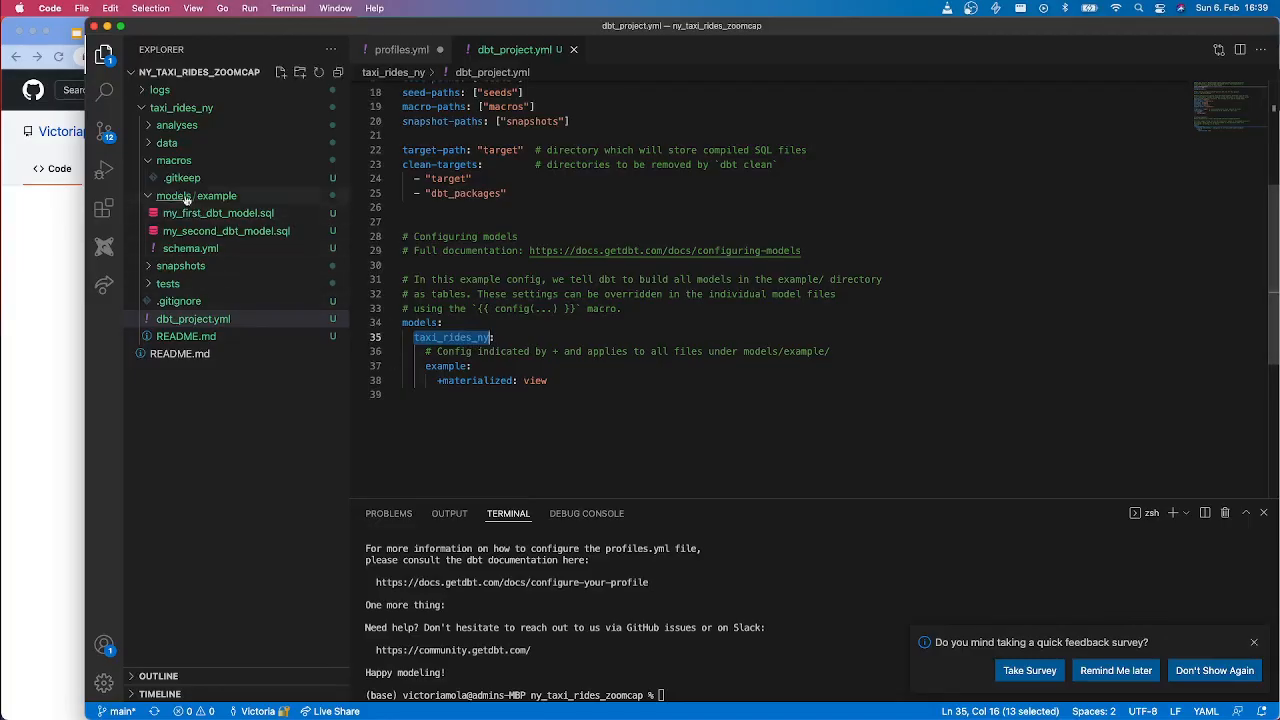
pyautogui.scroll(3)
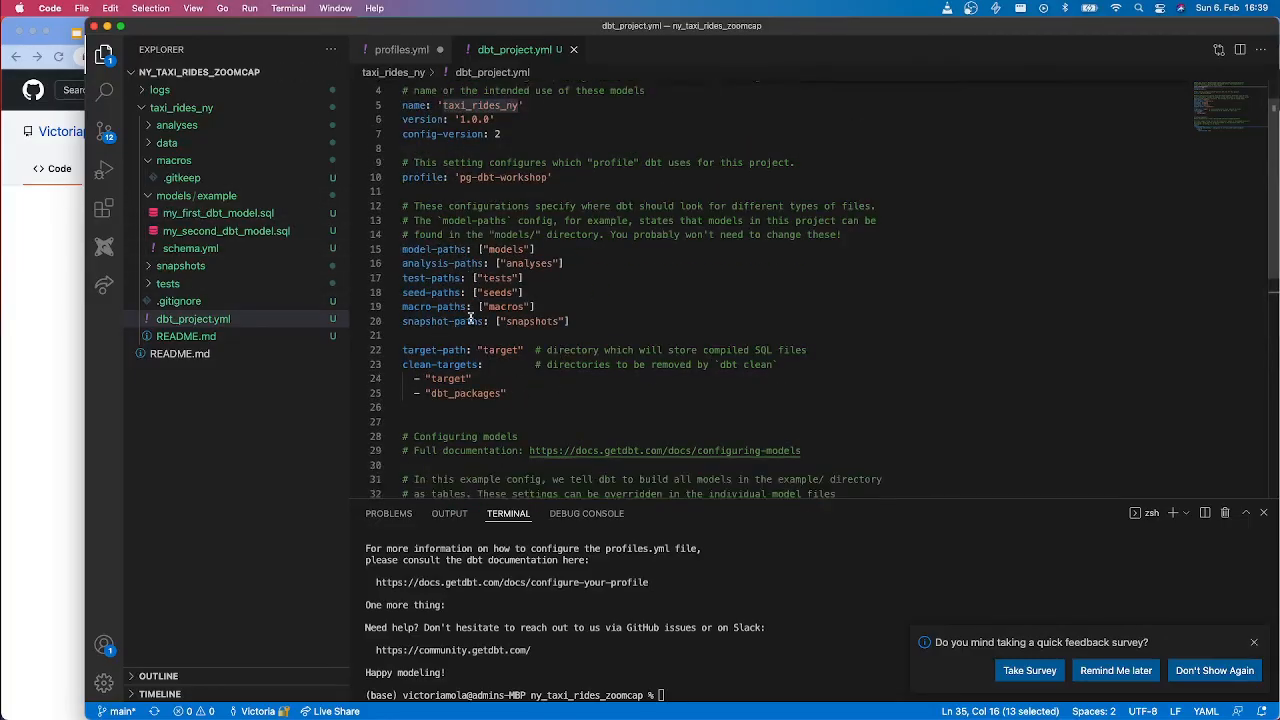
pyautogui.scroll(-3)
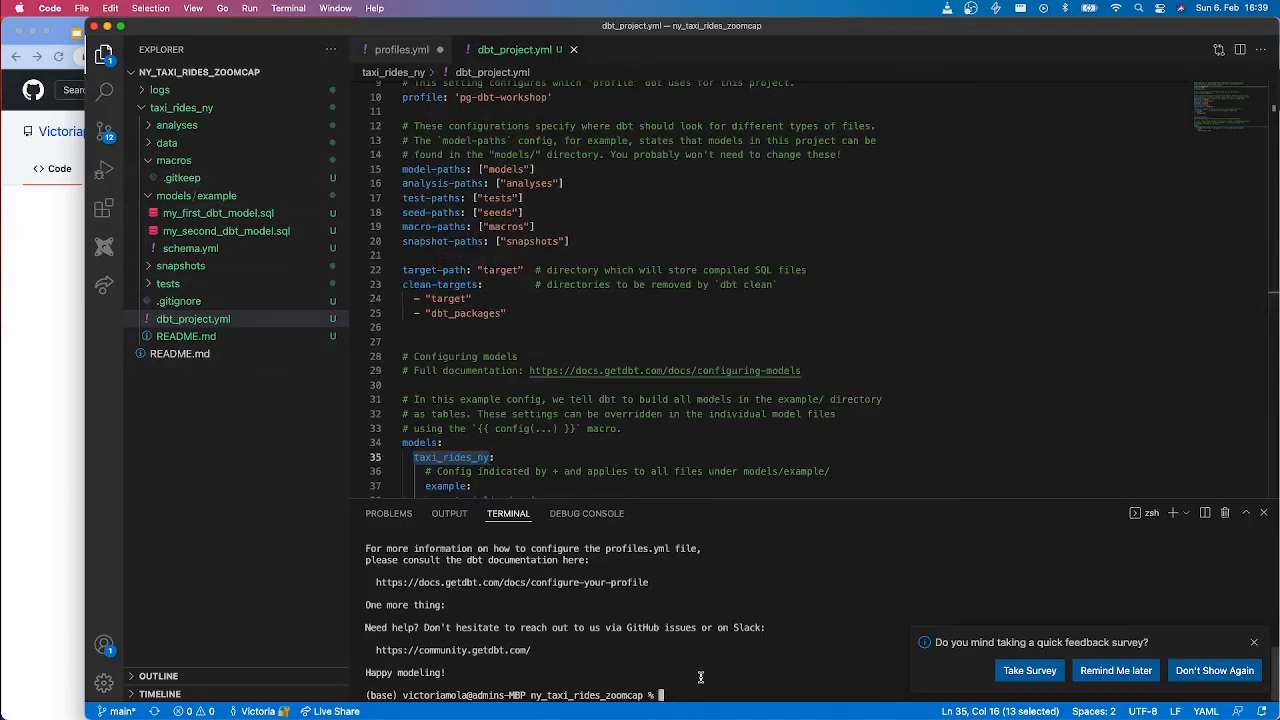
# Step: Run dbt debug and bring up profiles.yml to check the reported invalid credentials
pyautogui.write('d')
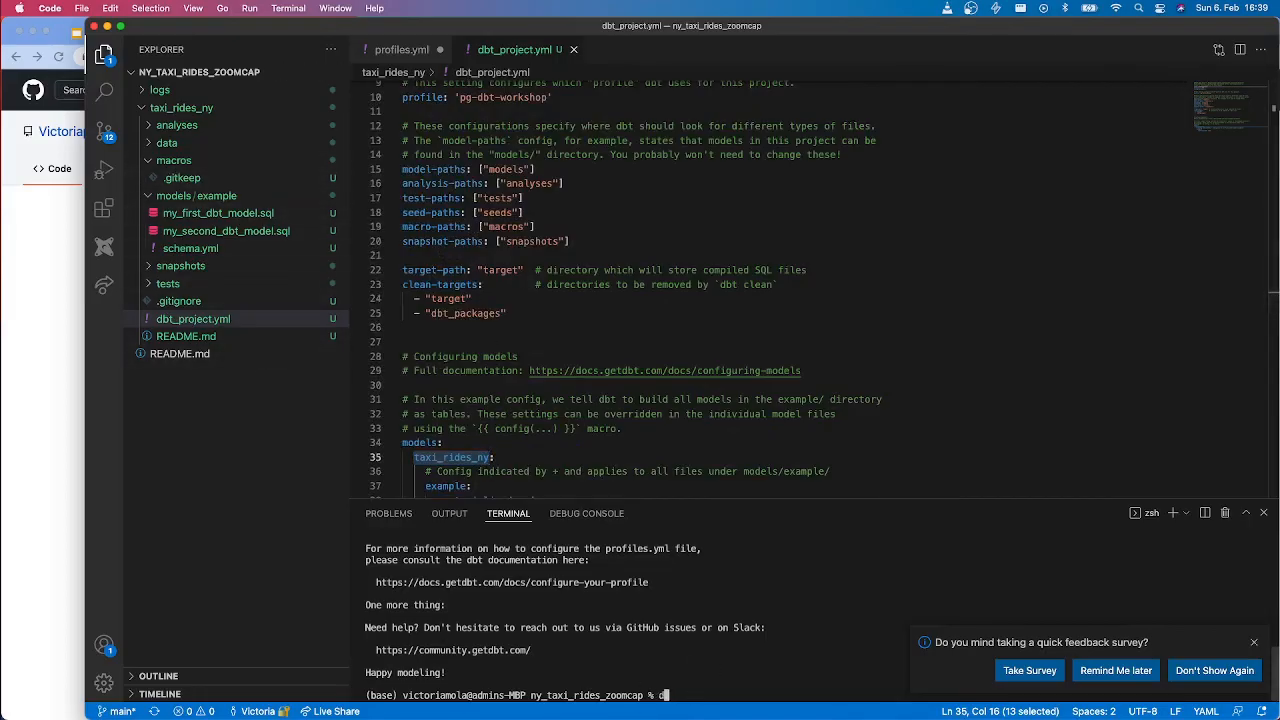
pyautogui.write('dbt debug')
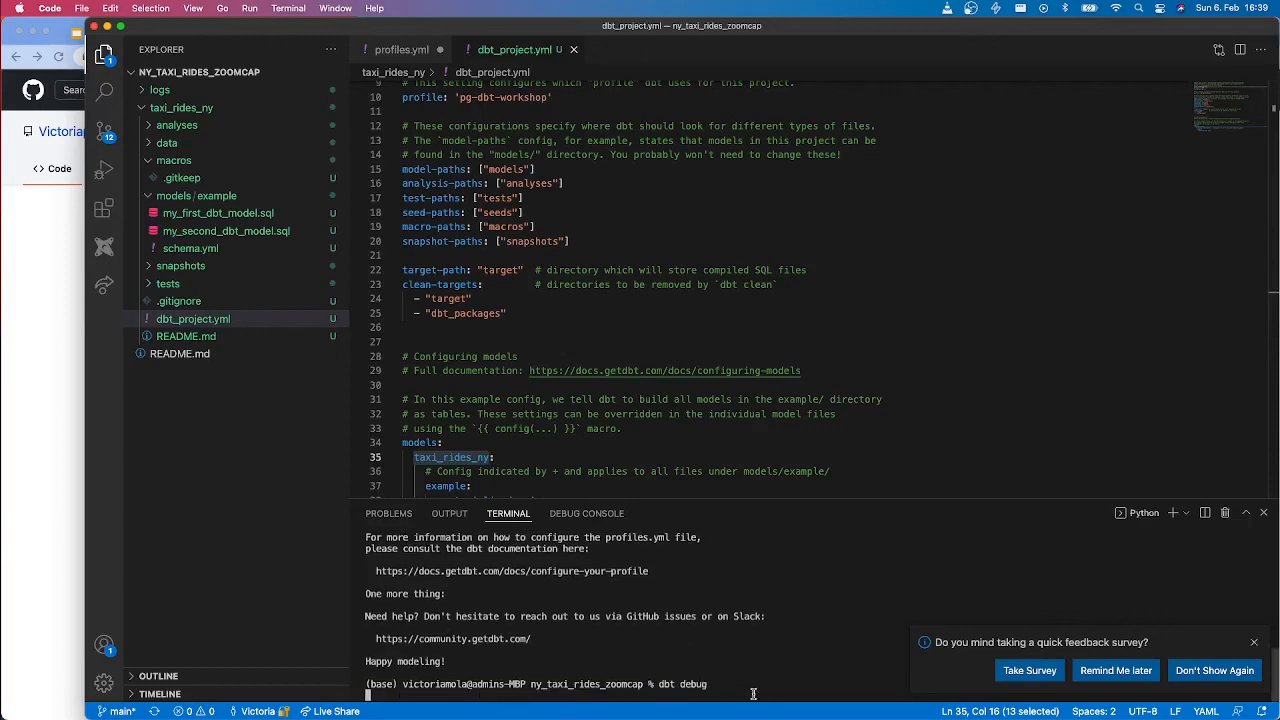
pyautogui.moveTo(736, 664)
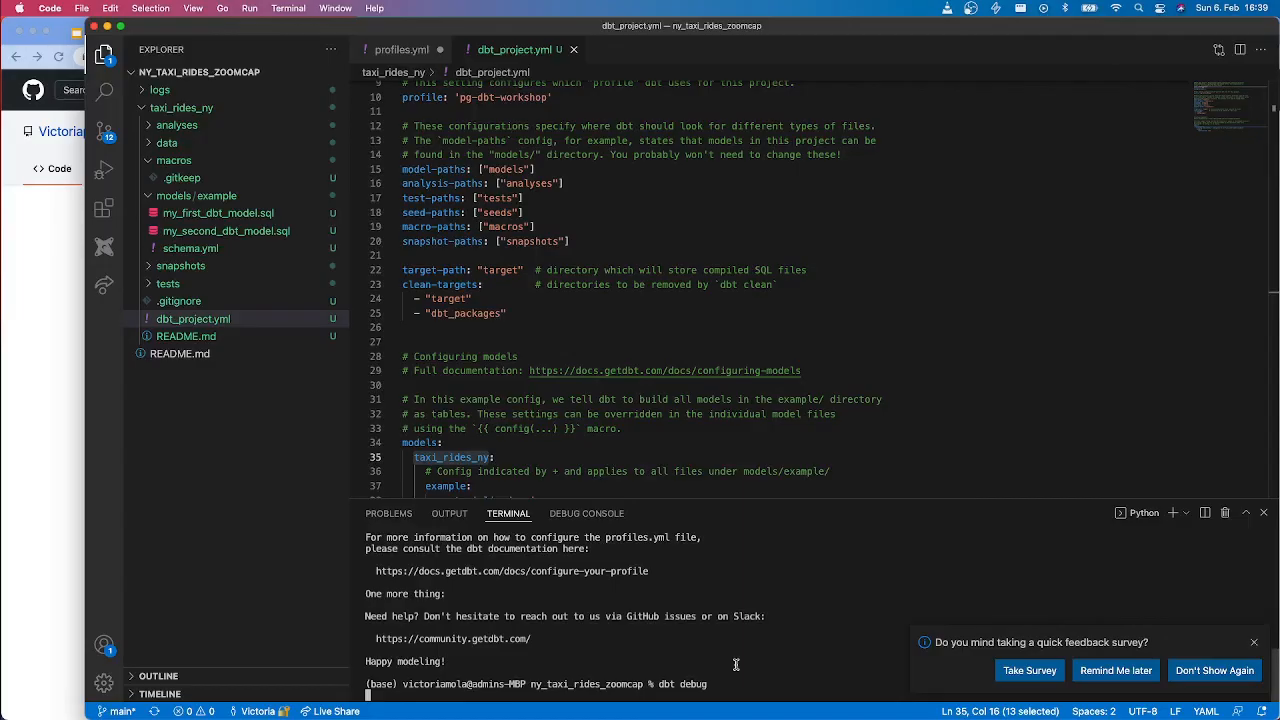
pyautogui.moveTo(680, 536)
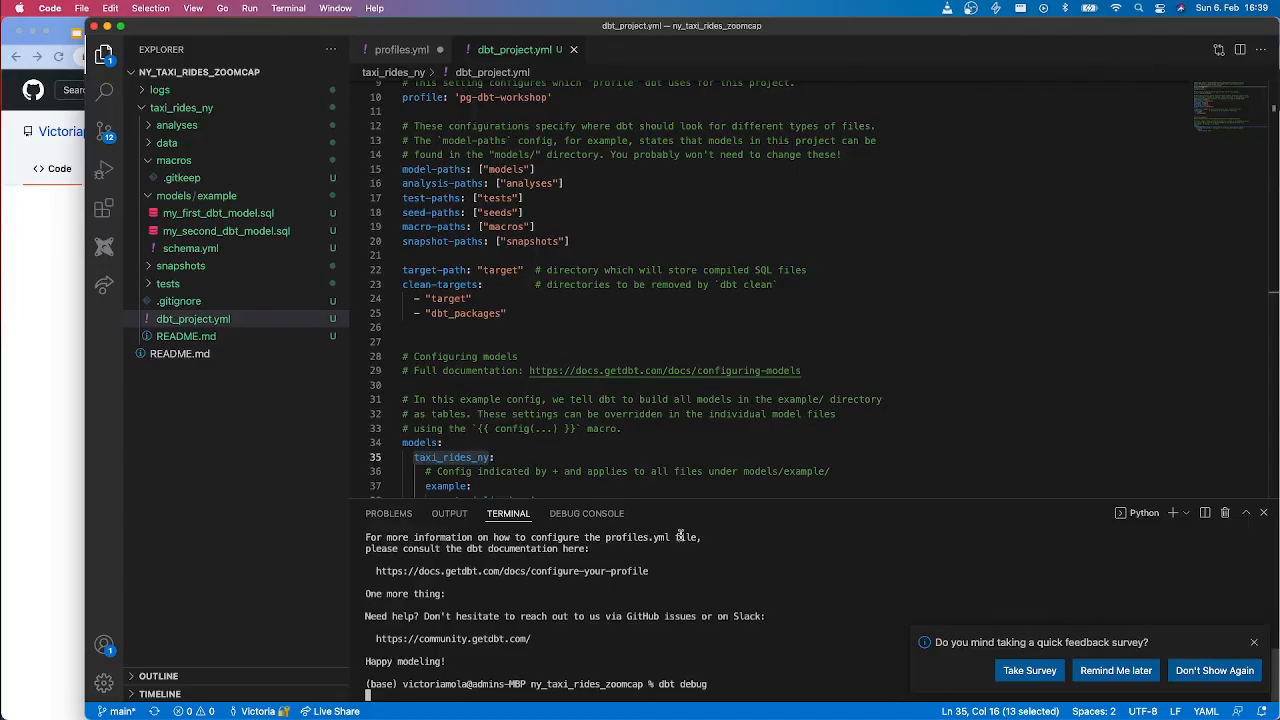
pyautogui.press('Return')
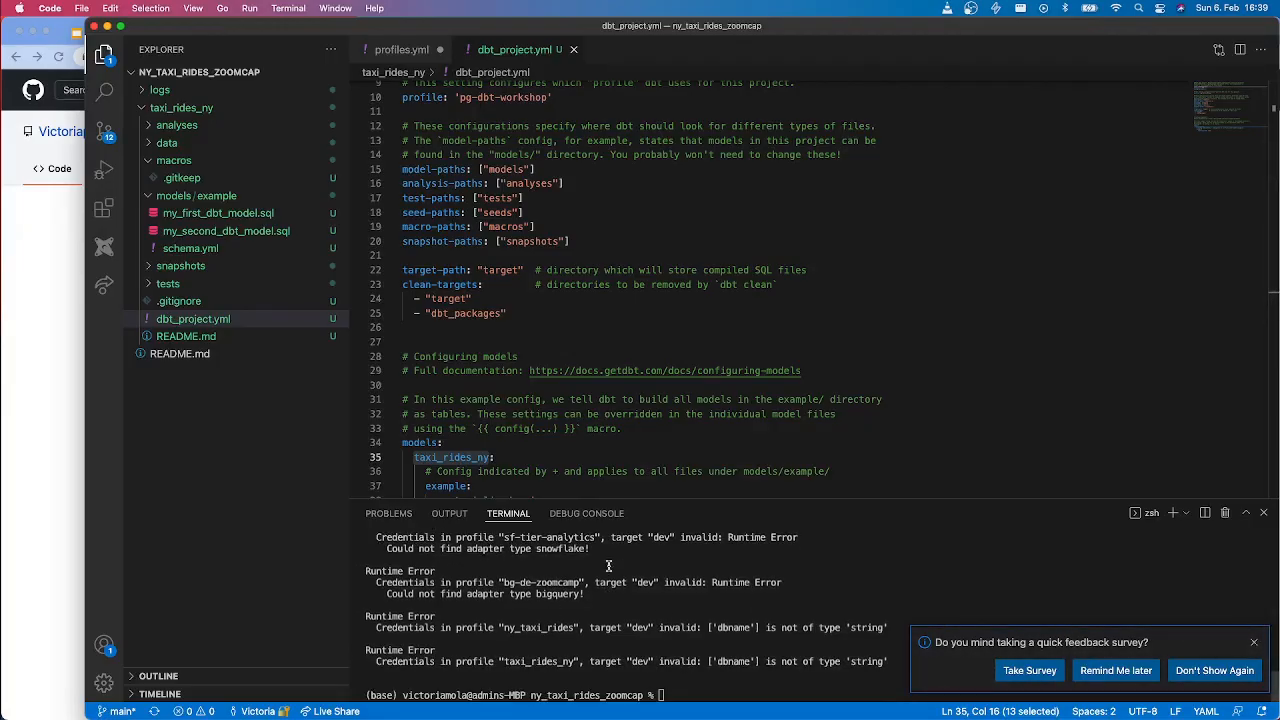
pyautogui.click(400, 48)
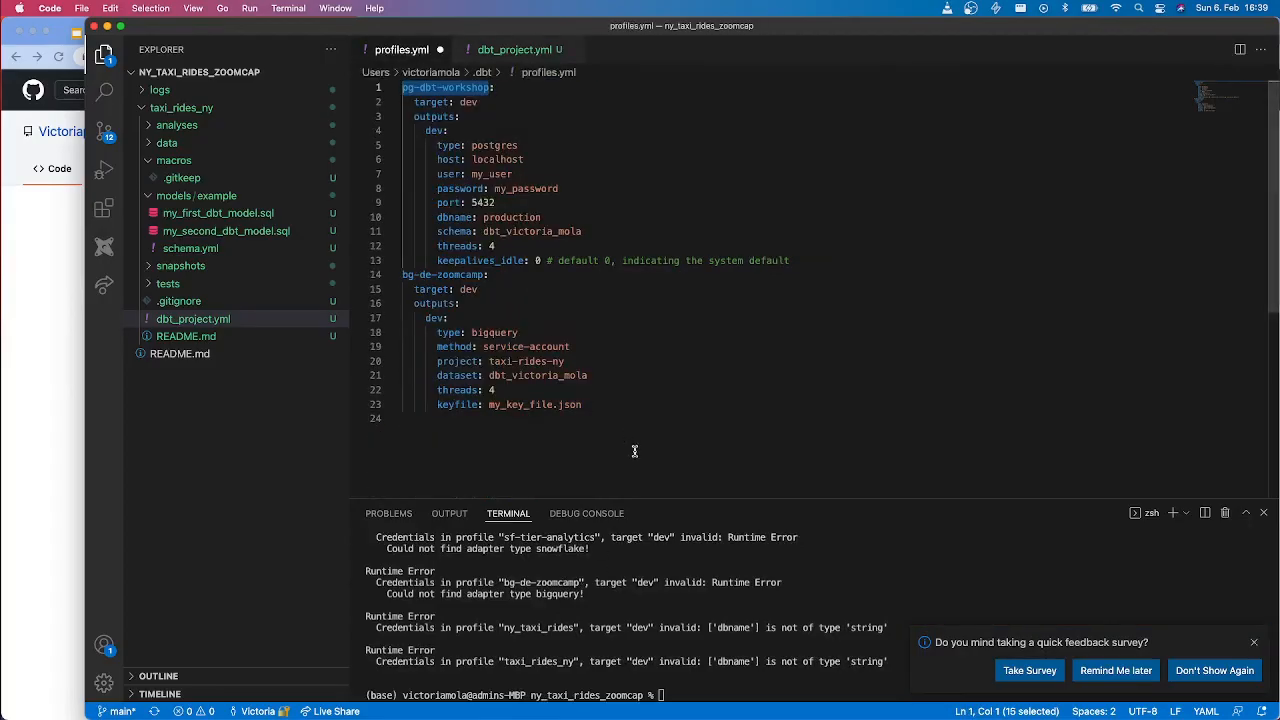